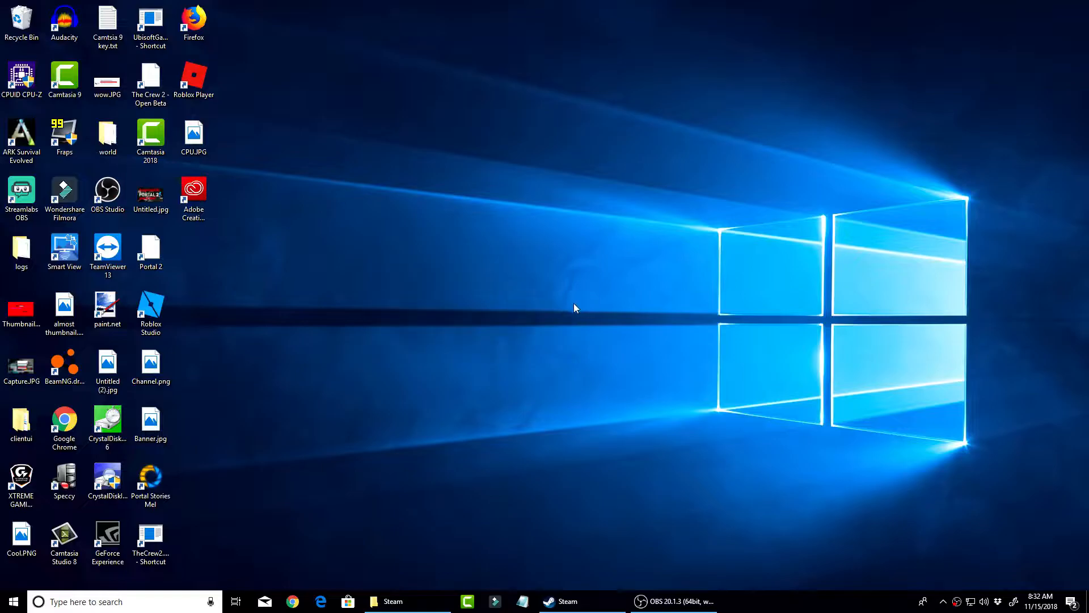
mouse_move(353, 372)
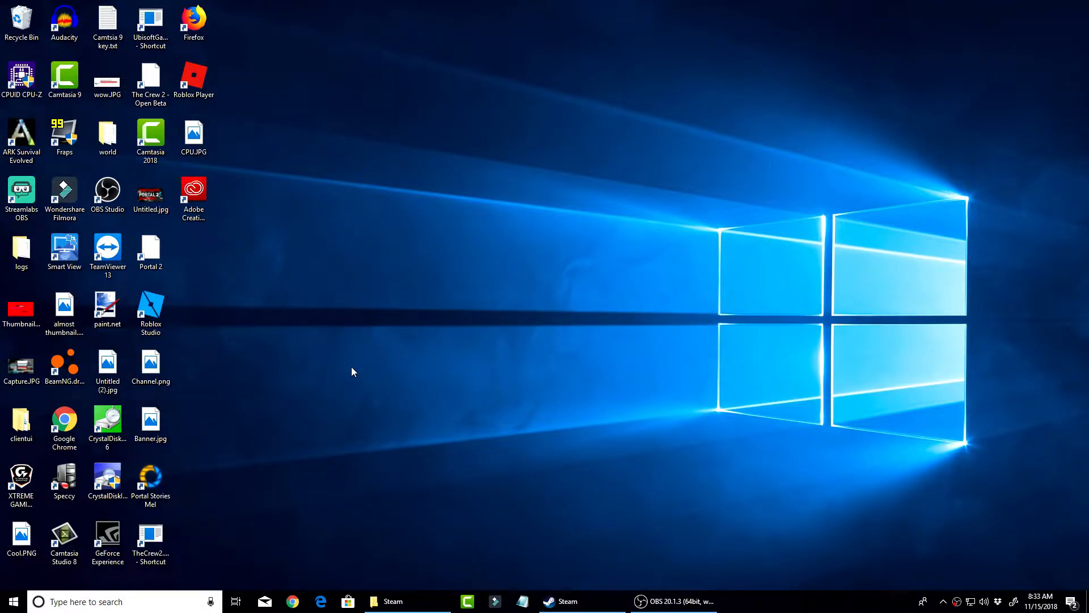
- Launch GeForce Experience from its desktop shortcut
left_click(9, 602)
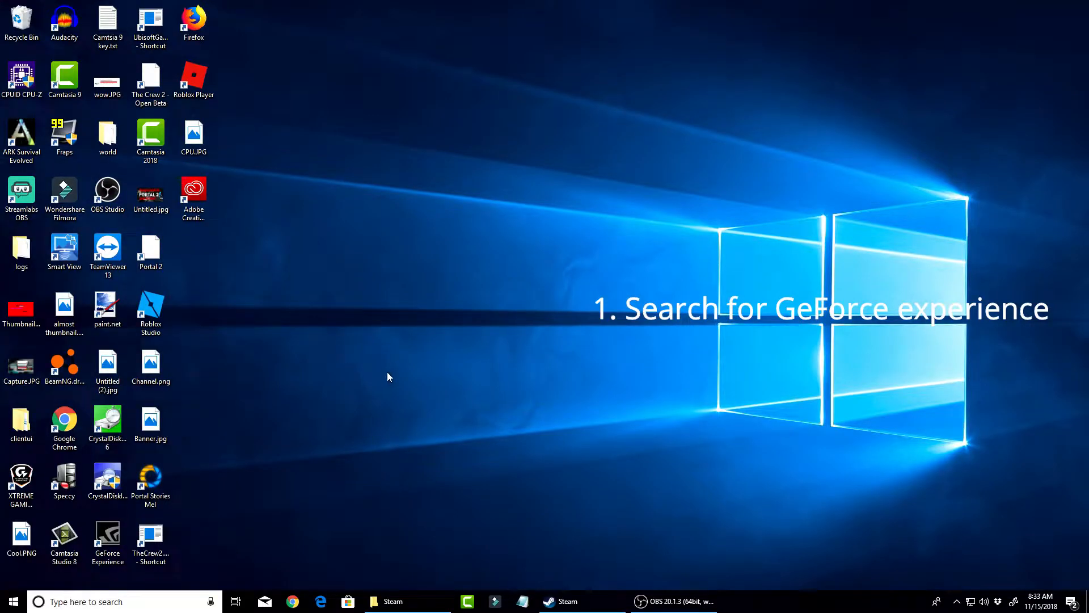
double_click(107, 543)
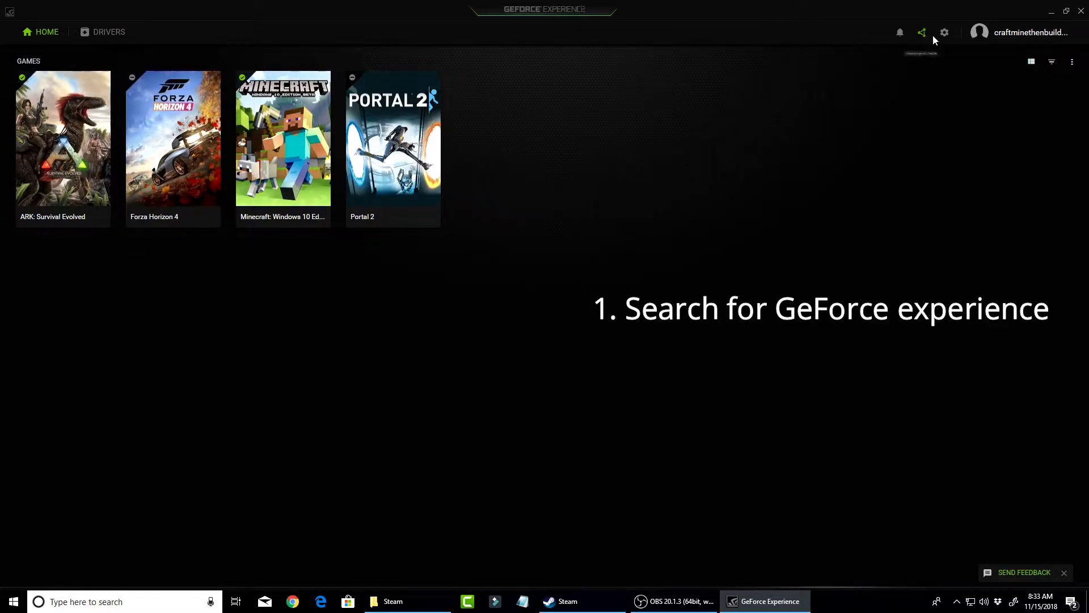
- Open the settings to reach the SHIELD section with GameStream switched on
left_click(944, 32)
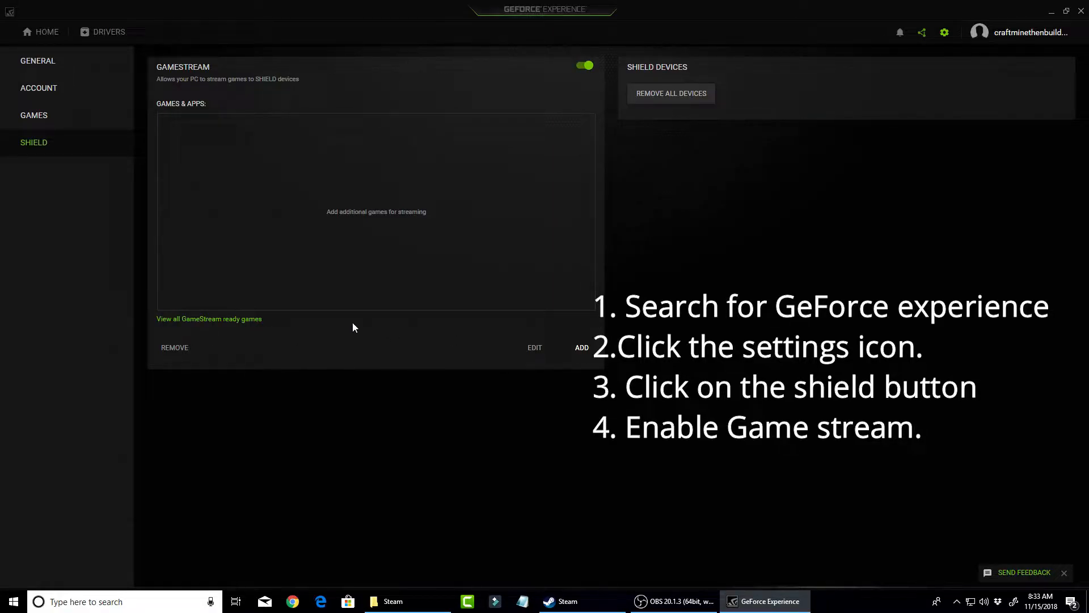
mouse_move(691, 236)
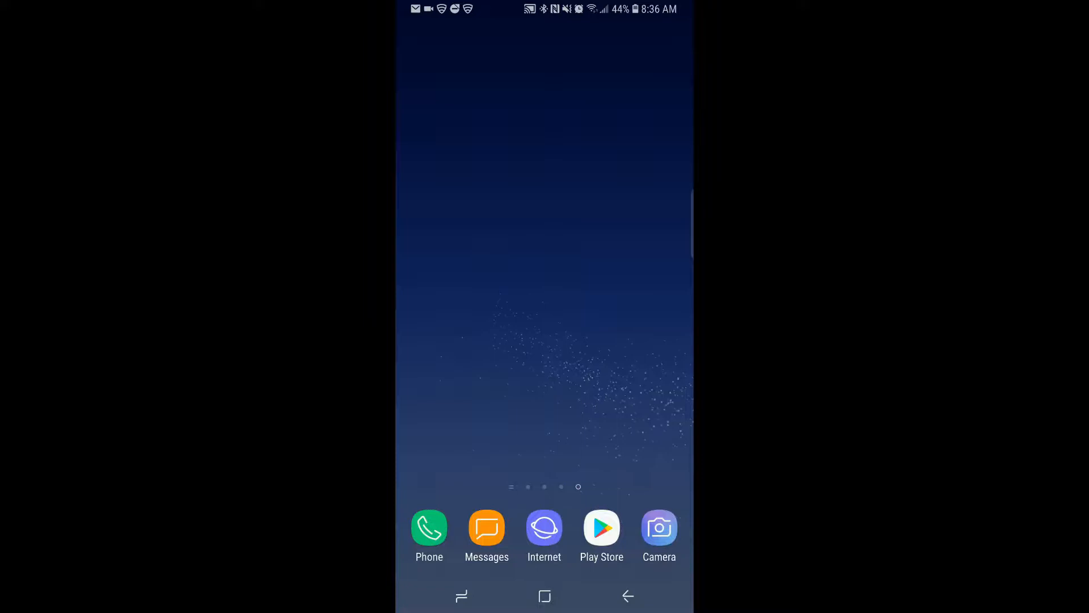
- Find the Moonlight Game Streaming listing in the Play Store to confirm it is installed
left_click(601, 527)
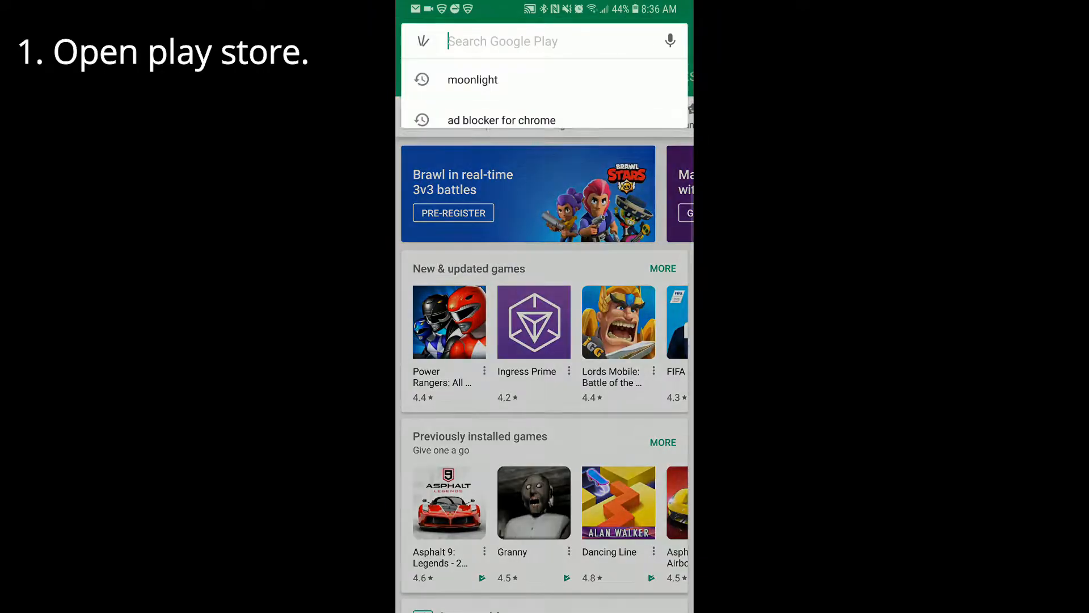
left_click(542, 41)
type("moonlight")
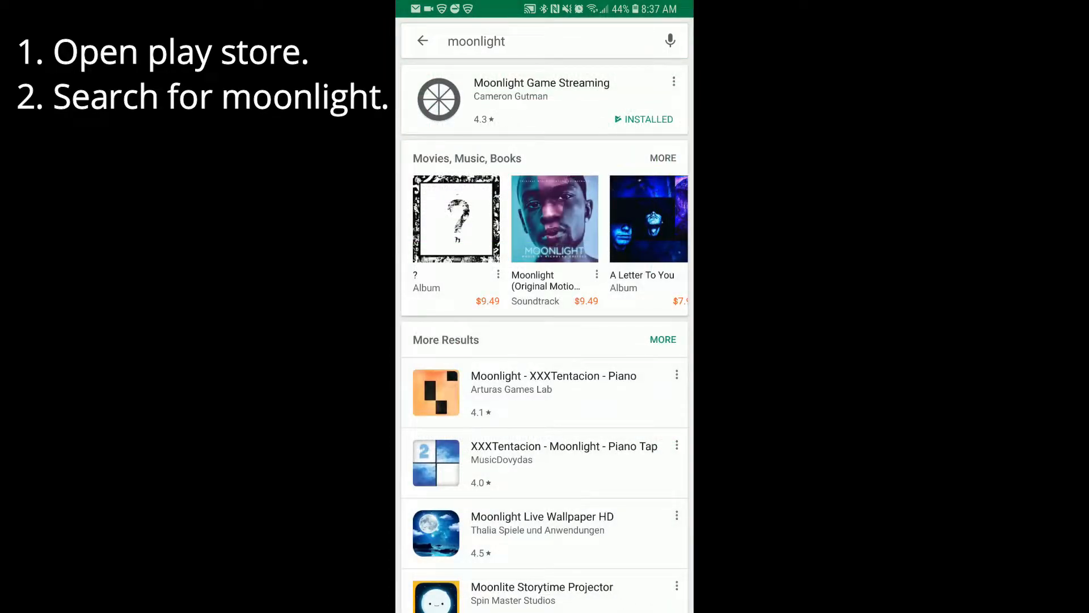
left_click(542, 100)
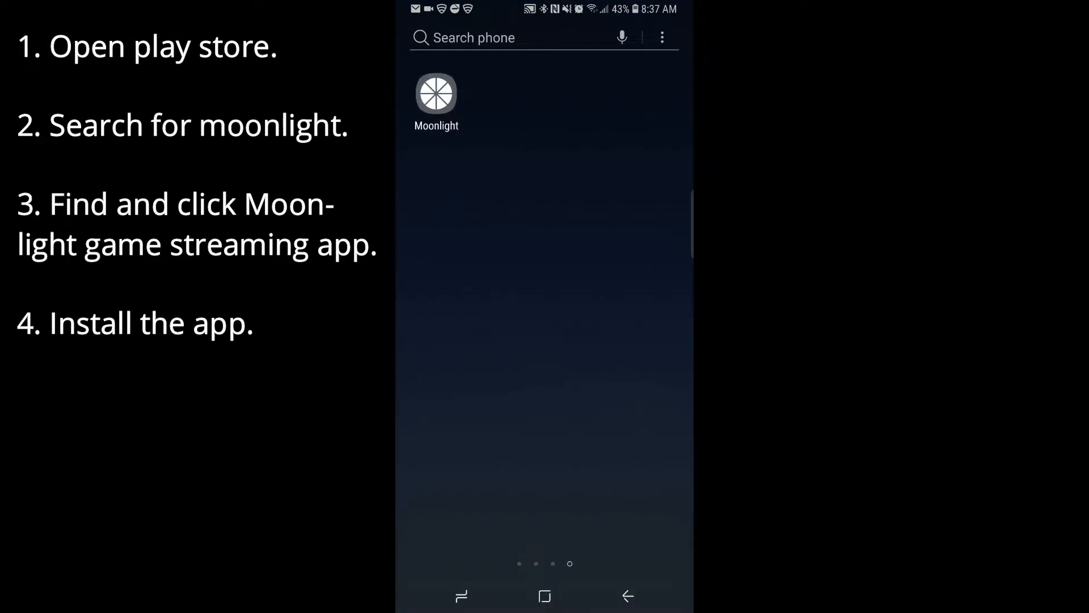
- Launch Moonlight so it lists the PC to stream from
left_click(435, 94)
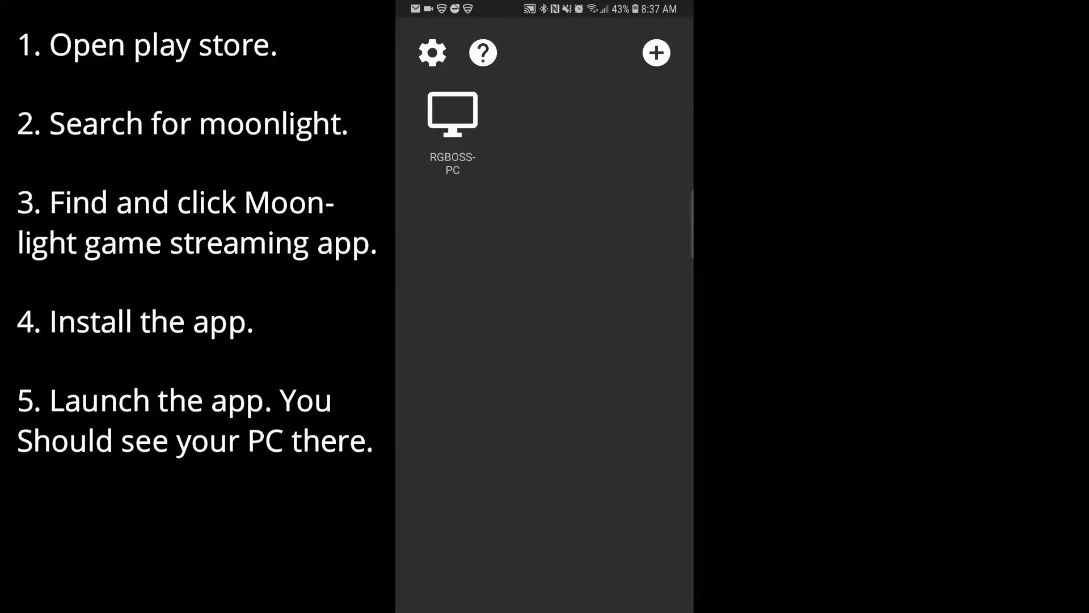
left_click(453, 113)
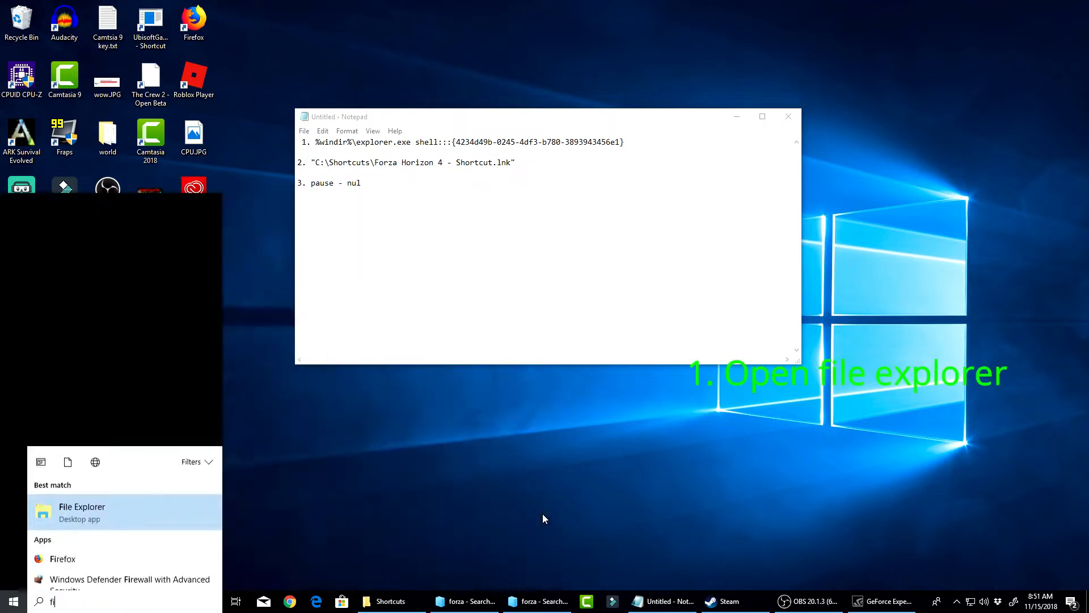
- Bring up File Explorer and select the shell command line from the notes for the address bar
left_click(82, 512)
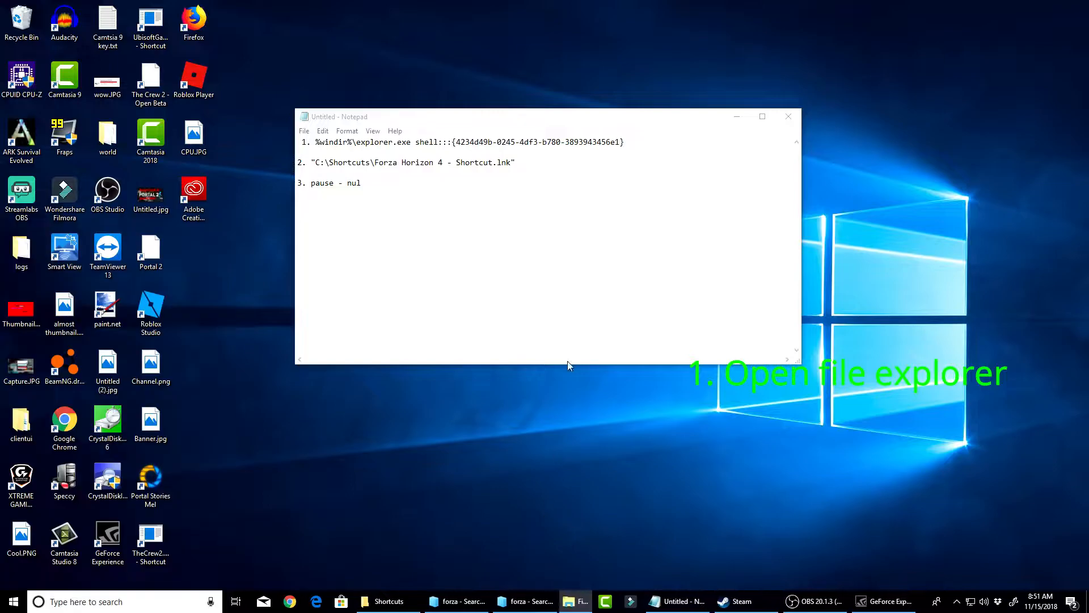
left_click(574, 601)
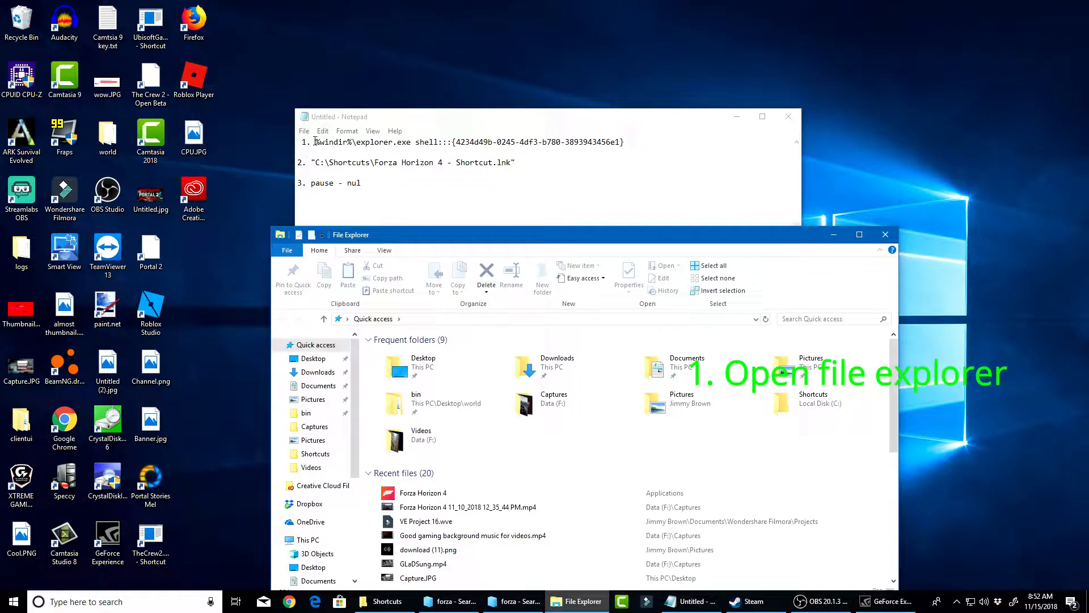
triple_click(469, 142)
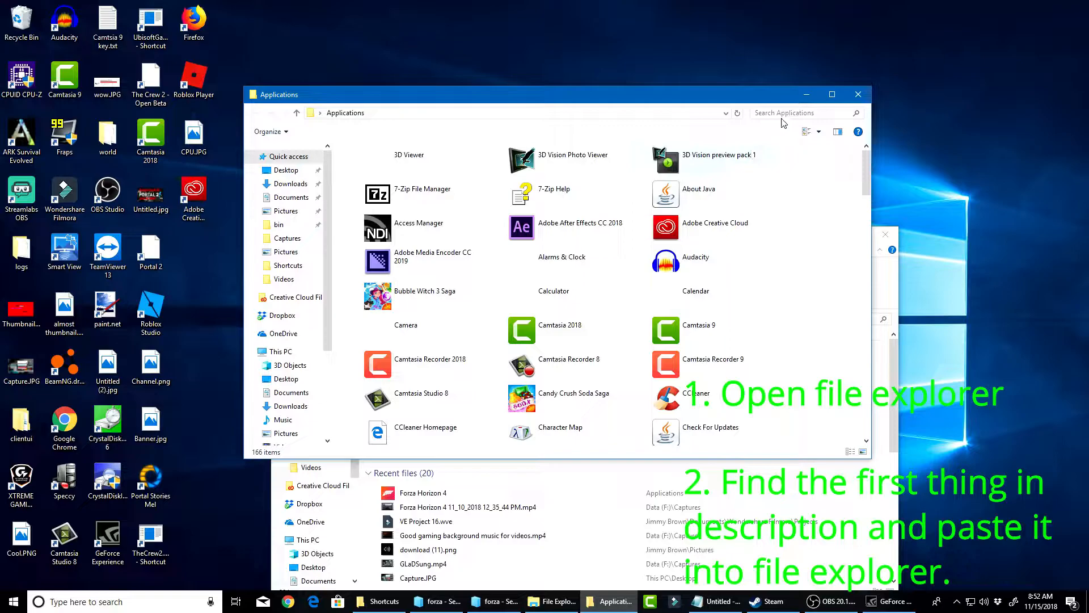
- Search the Applications folder for 'forza' to find Forza Horizon 4
type("f")
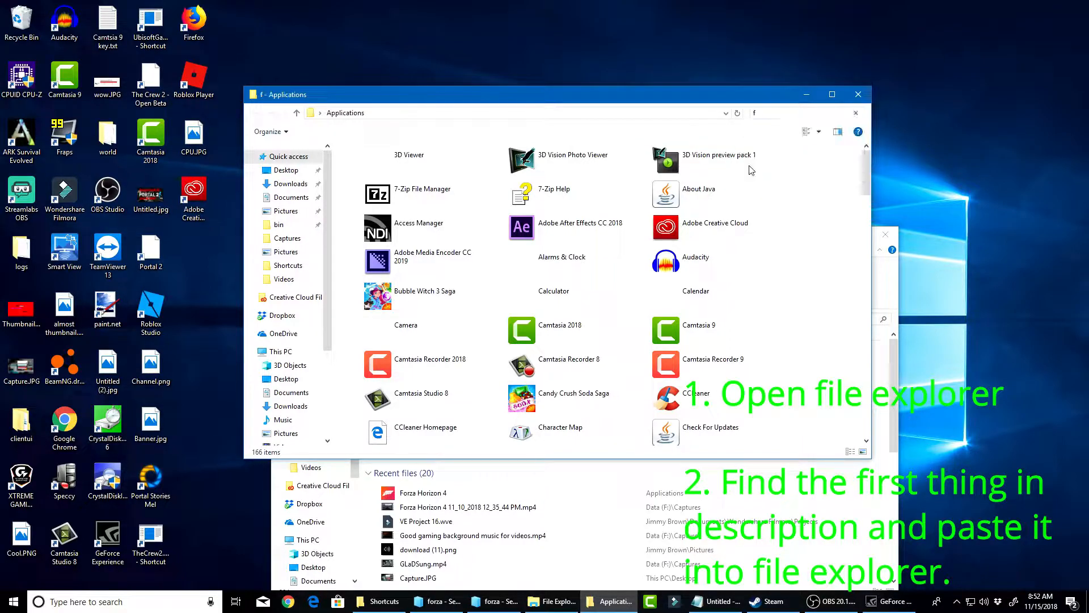
type("forza")
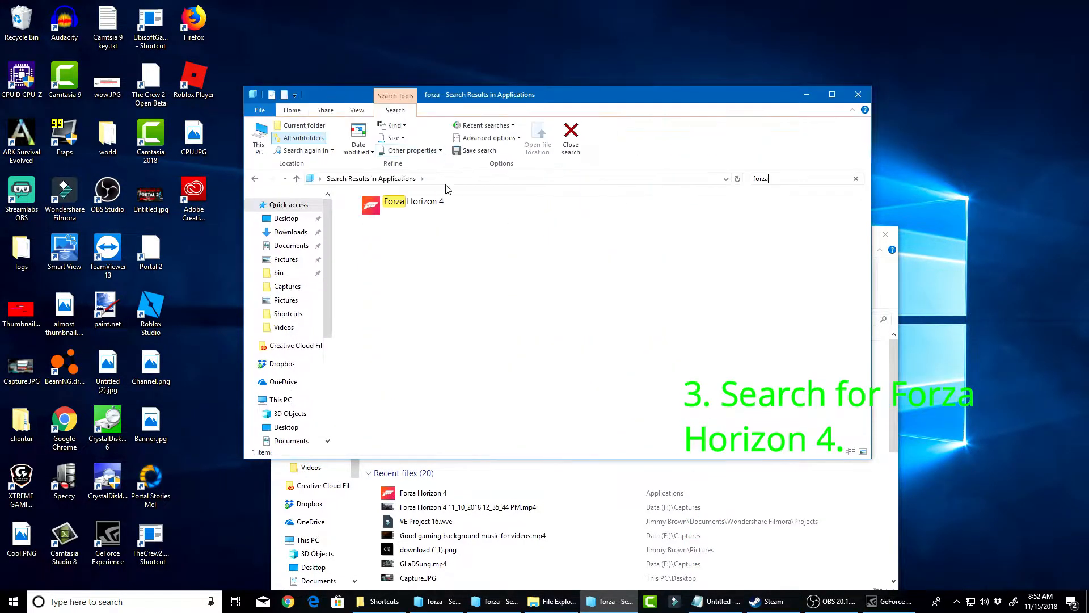
mouse_move(435, 360)
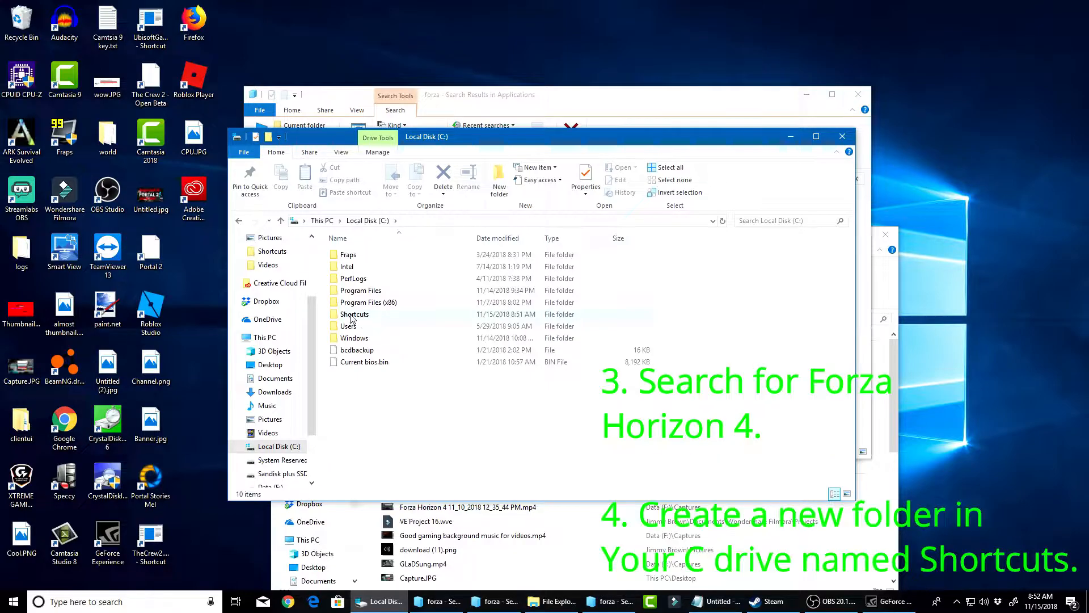
- Open the new Shortcuts folder on the C: drive
left_click(354, 314)
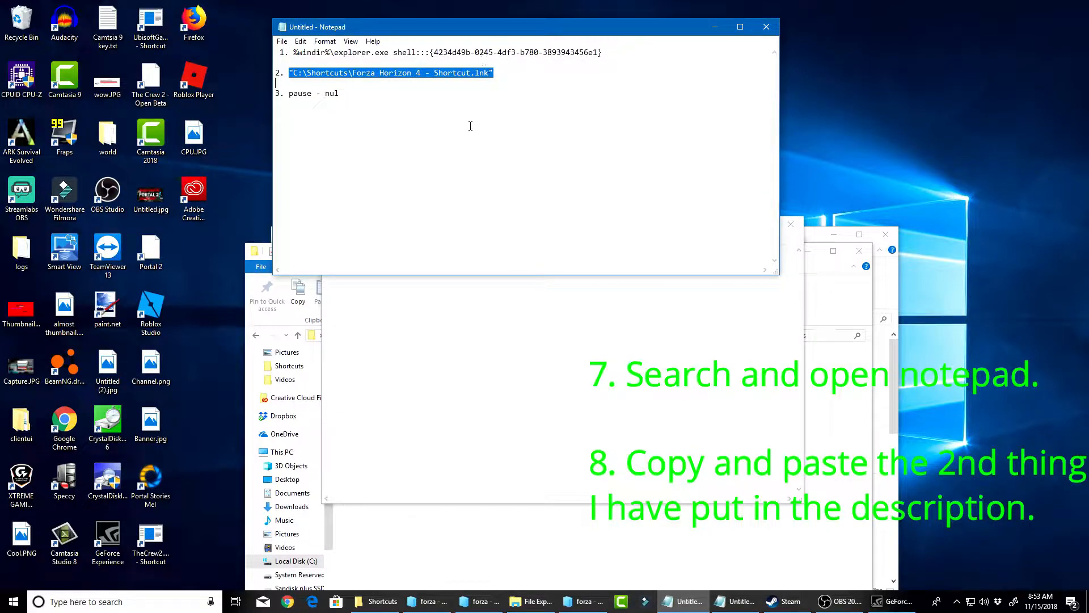
mouse_move(460, 116)
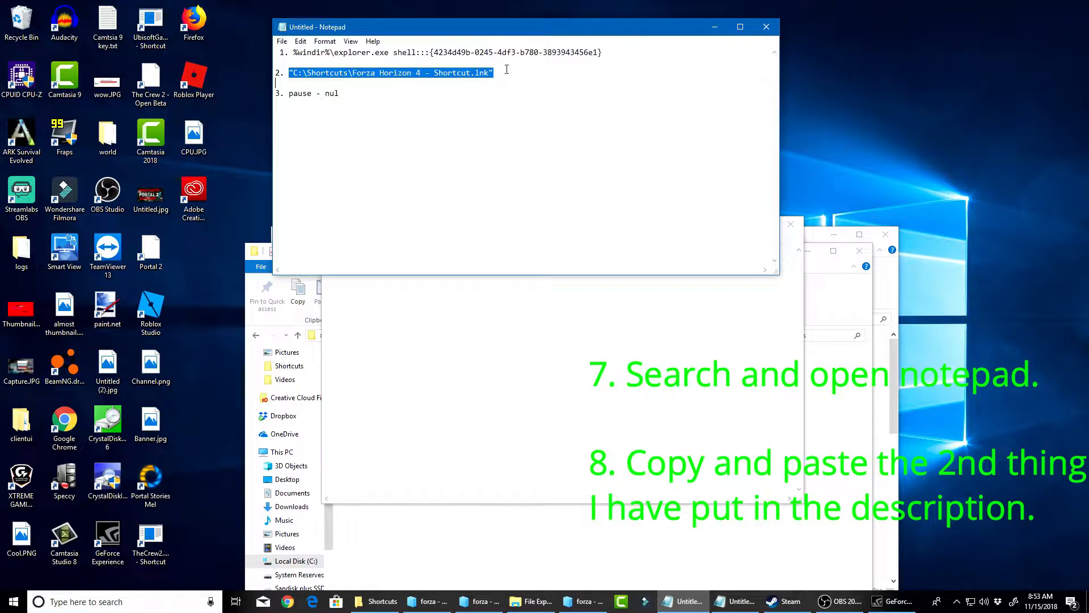
- Note the quoted path "C:\Shortcuts\Forza Horizon 4 - Shortcut.lnk" and select that line for copying
type("cmd")
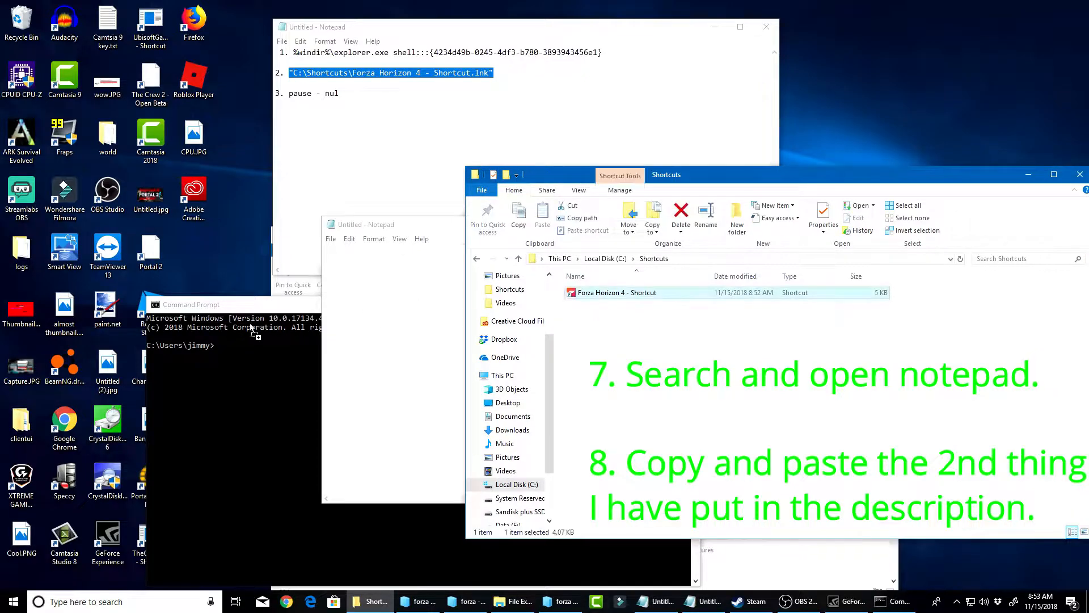
type("\"C:\\Shortcuts\\Forza Horizon 4 - Shortcut.lnk\"")
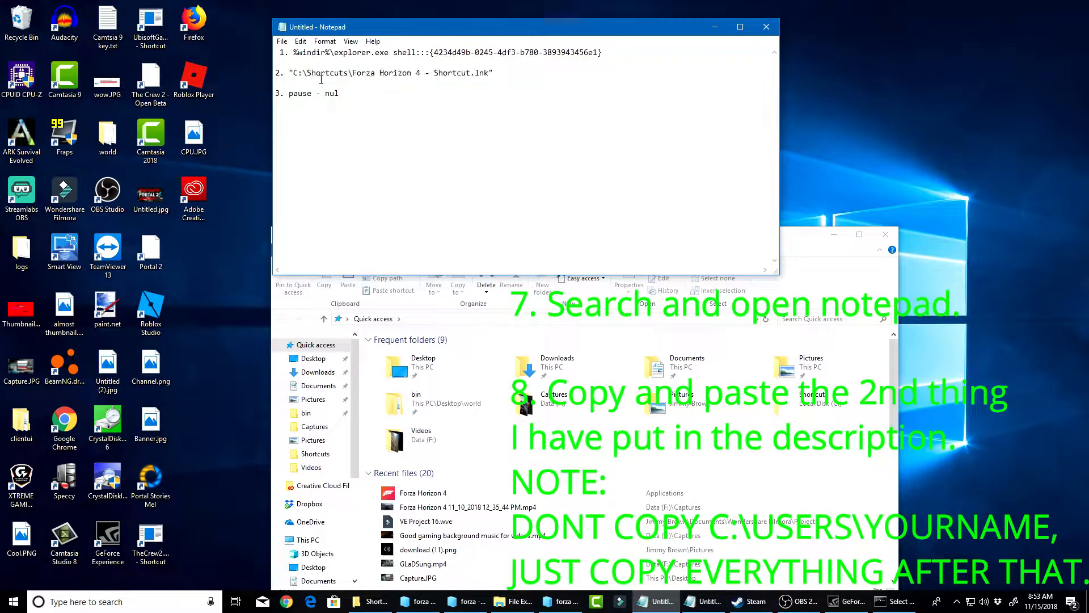
triple_click(389, 73)
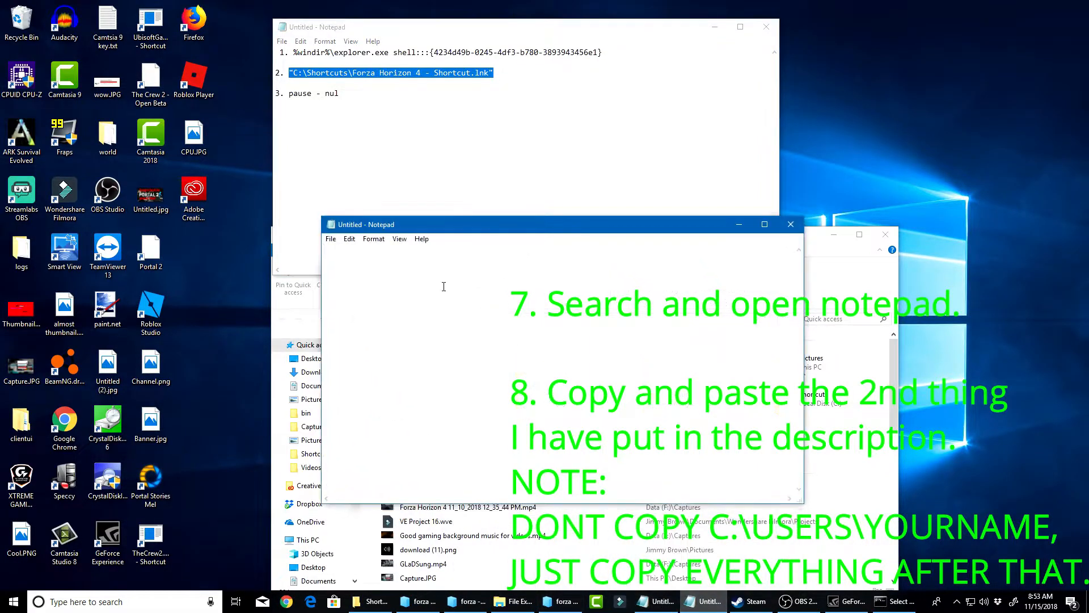
- Write a two-line script: the quoted Forza shortcut path followed by 'pause - nul'
type("\"C:\\Shortcuts\\Forza Horizon 4 - Shortcut.lnk\"")
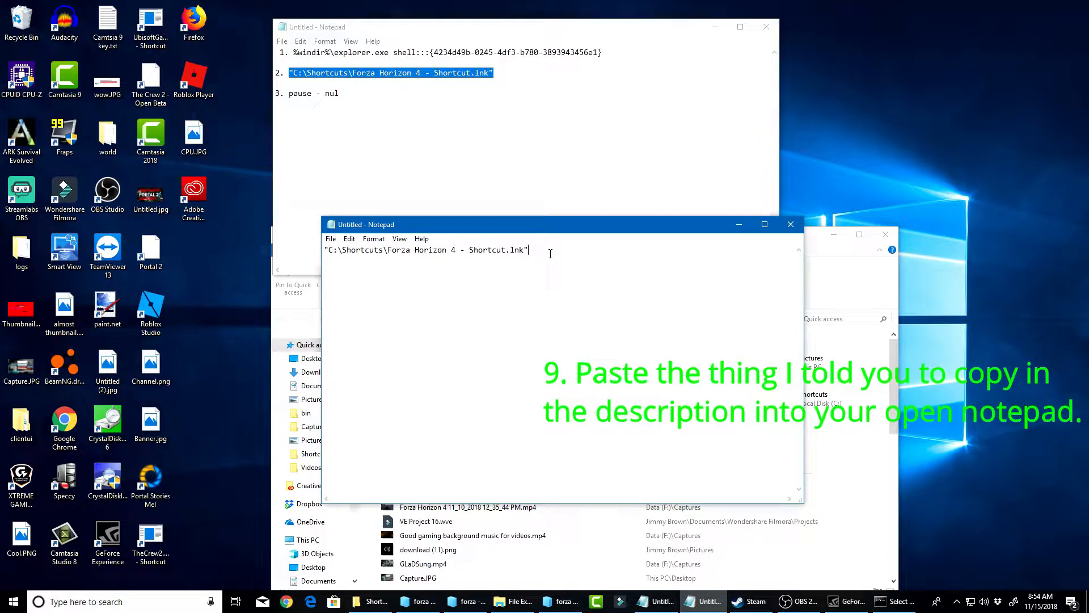
key("enter")
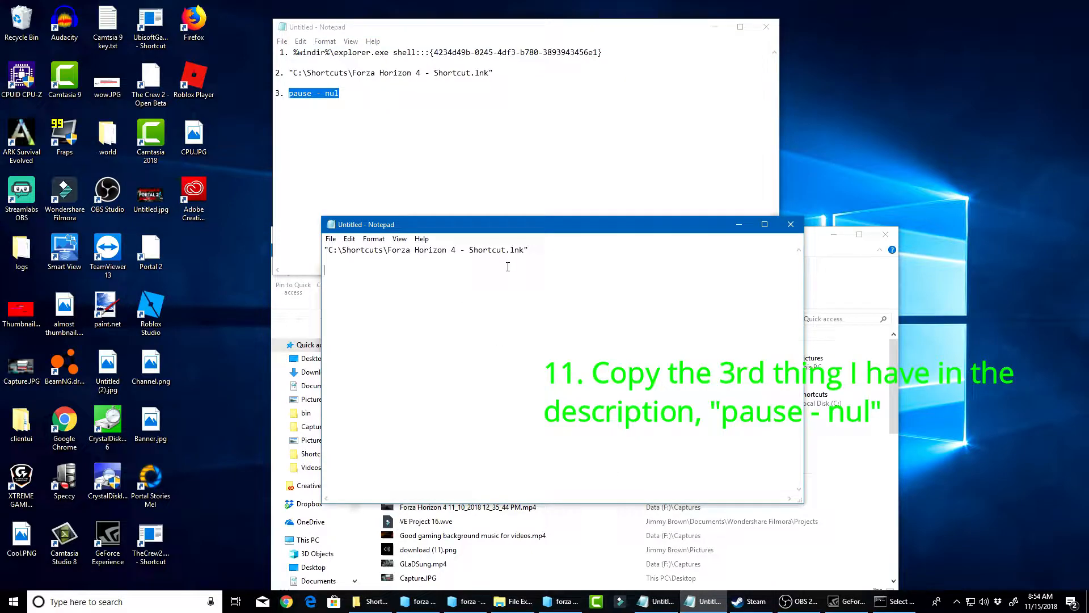
type("pause - nul")
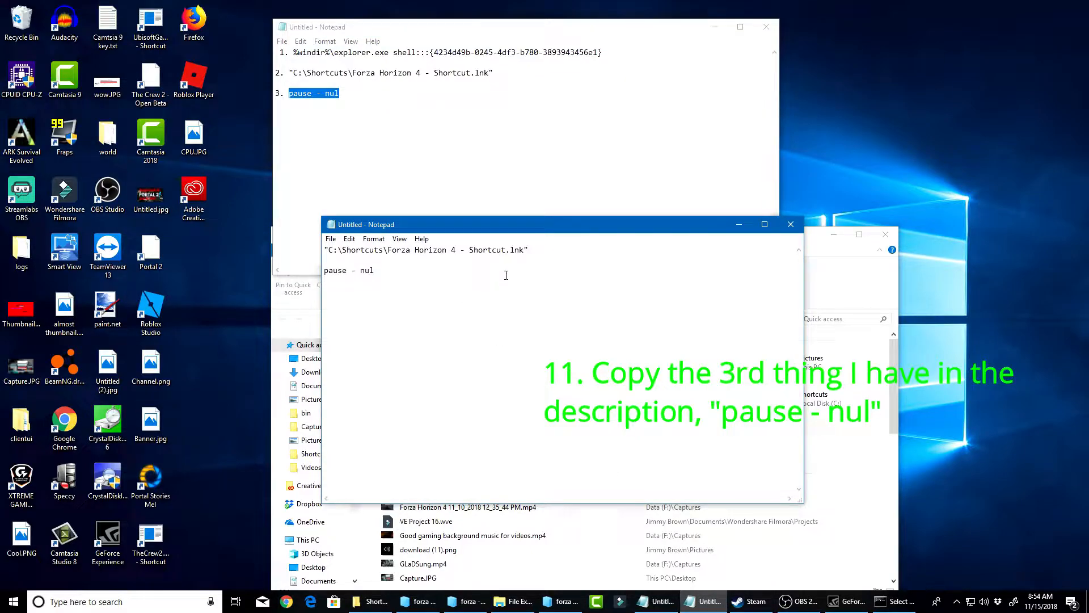
mouse_move(450, 212)
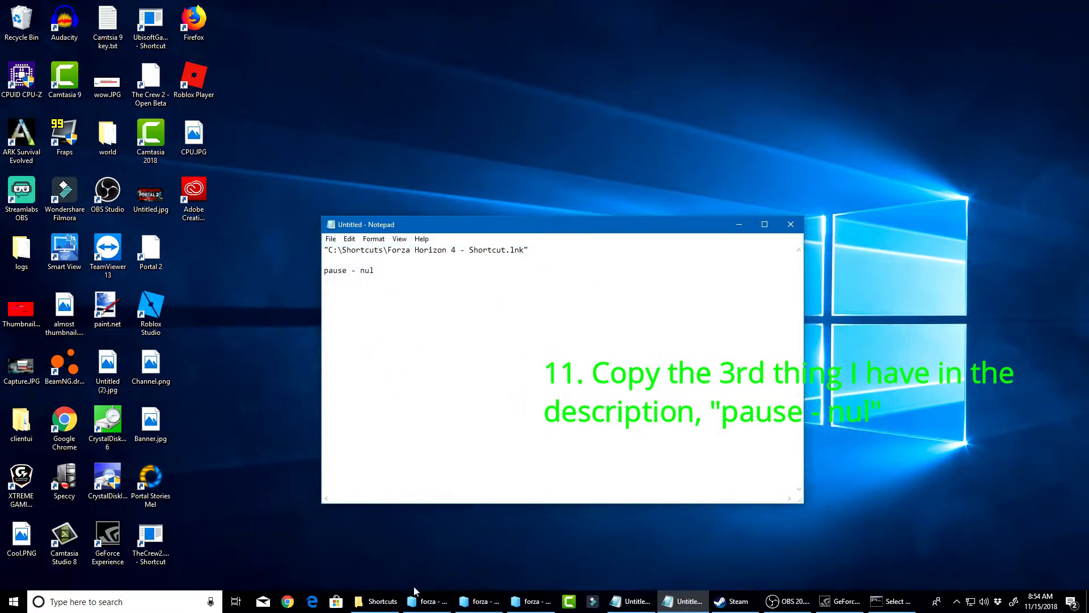
left_click(382, 601)
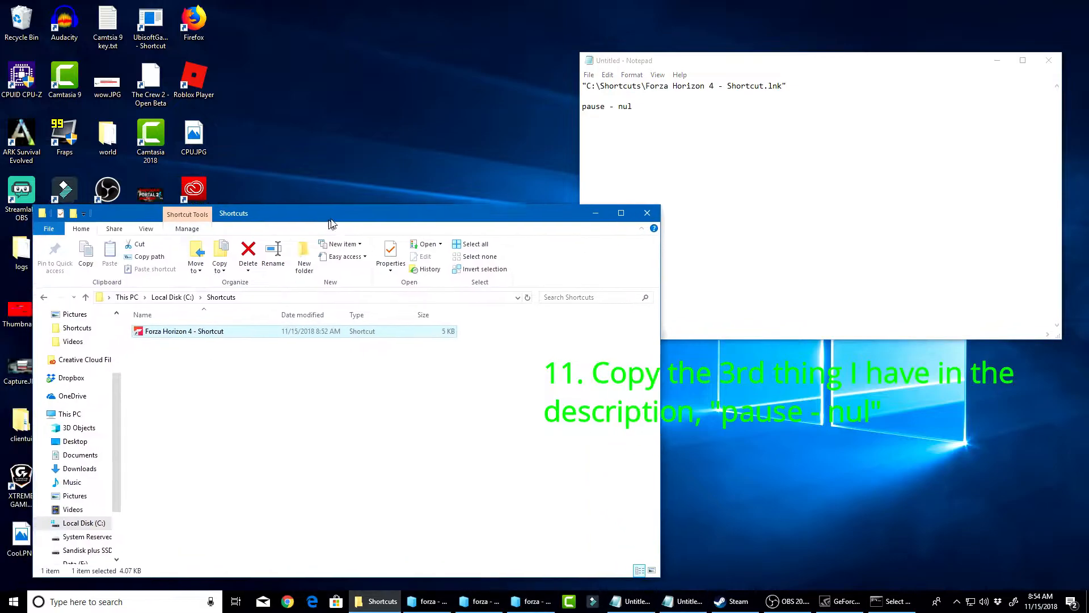
- Start saving the script through Save As in the C:\Shortcuts folder
left_click(589, 75)
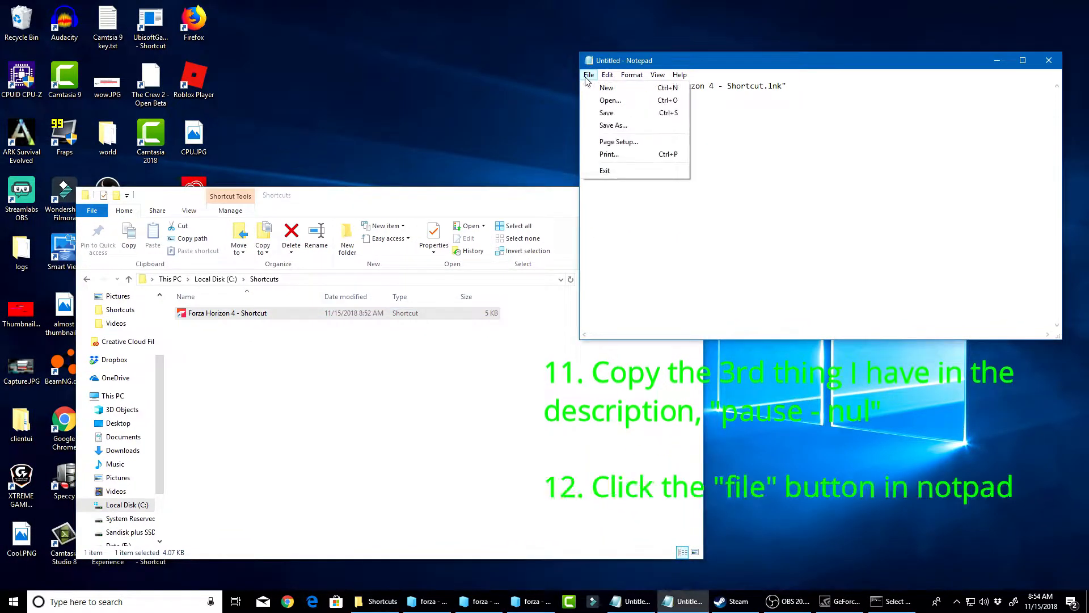
mouse_move(608, 153)
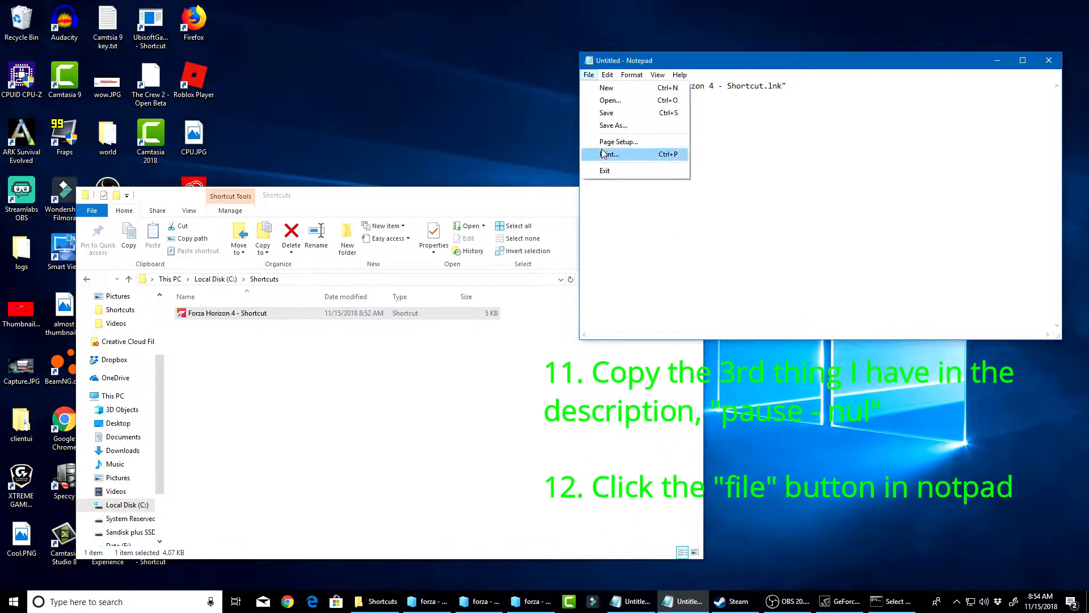
left_click(613, 125)
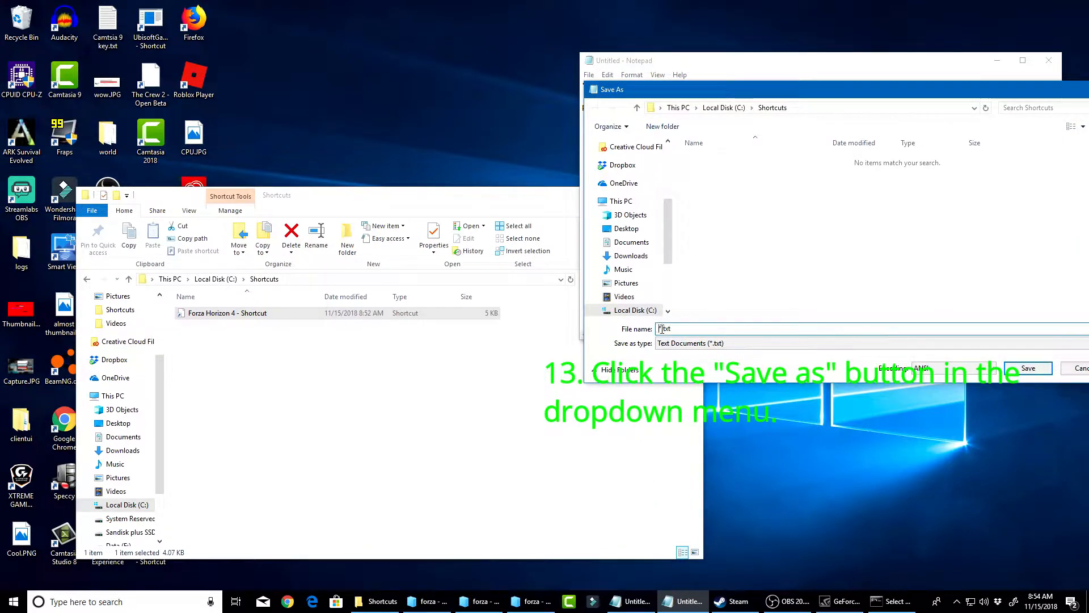
type("Fir")
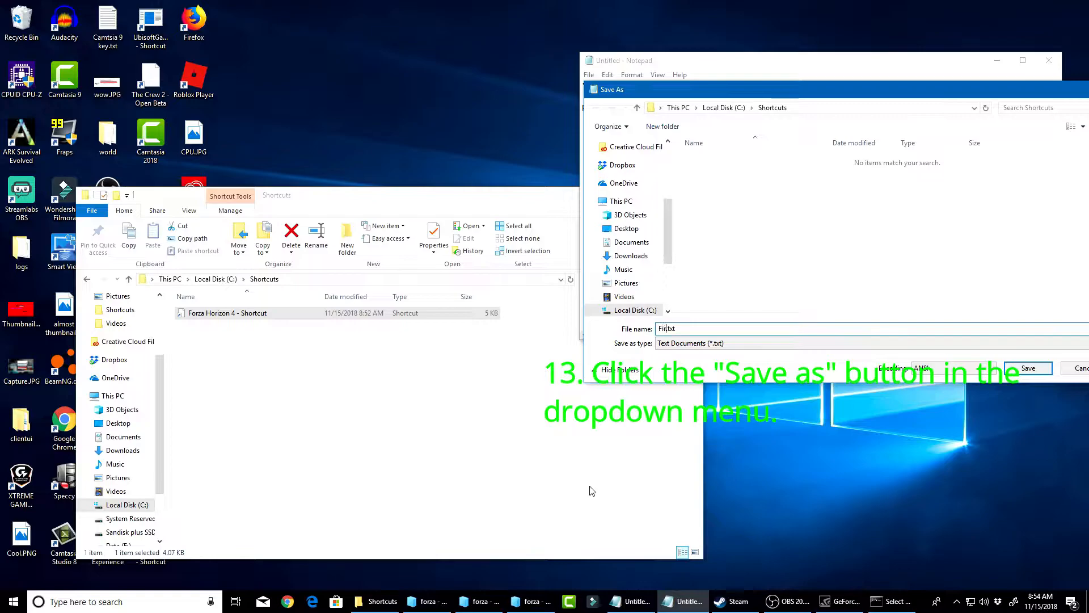
type("Forza")
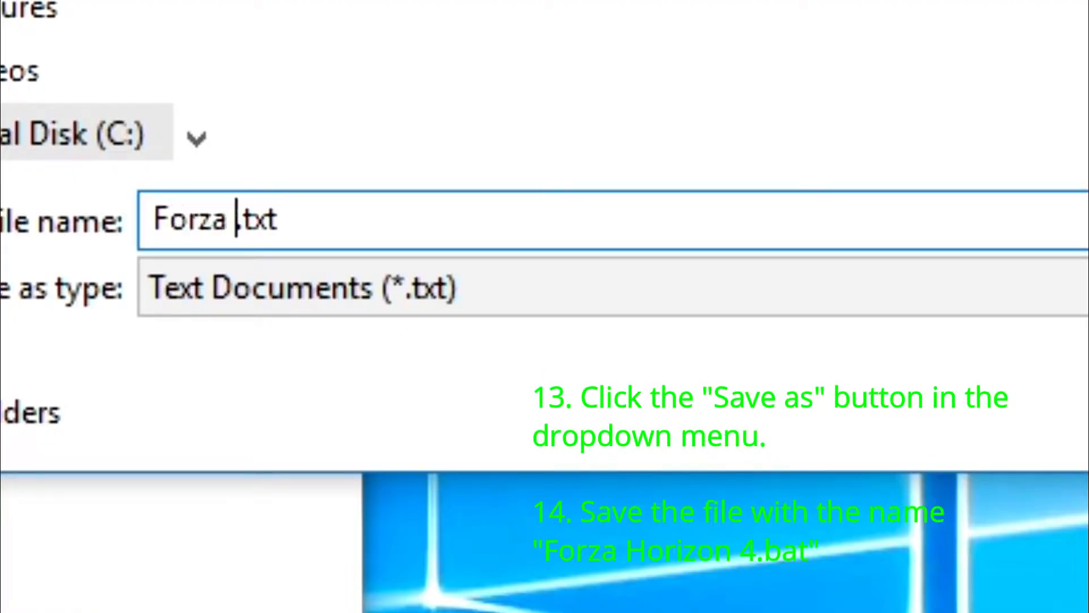
- Name the file 'Forza Horizon 4.bat' instead of .txt and save it
type("Horizon 4")
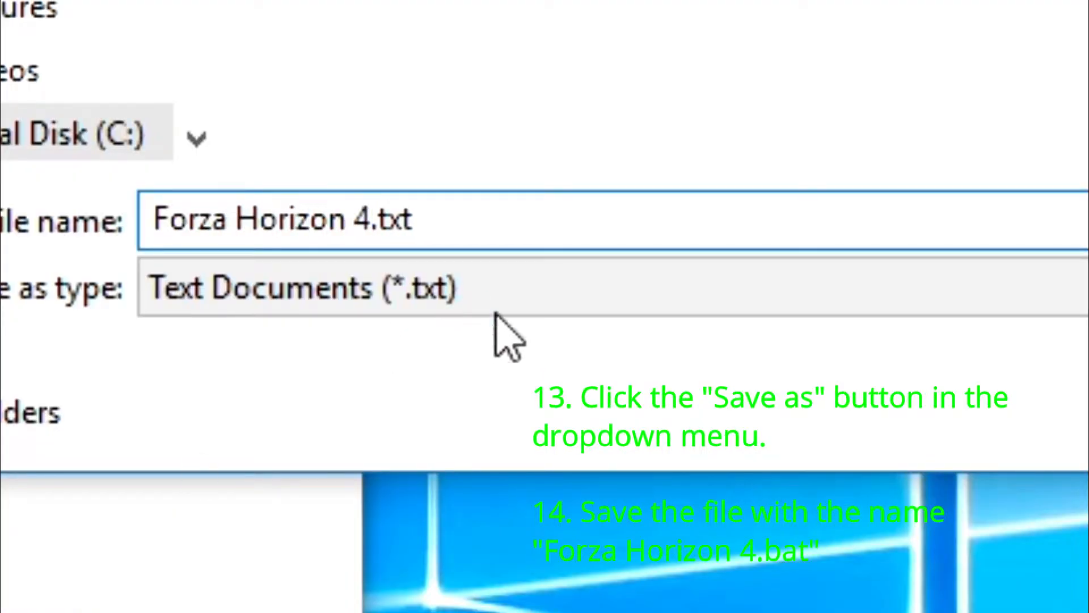
key("backspace")
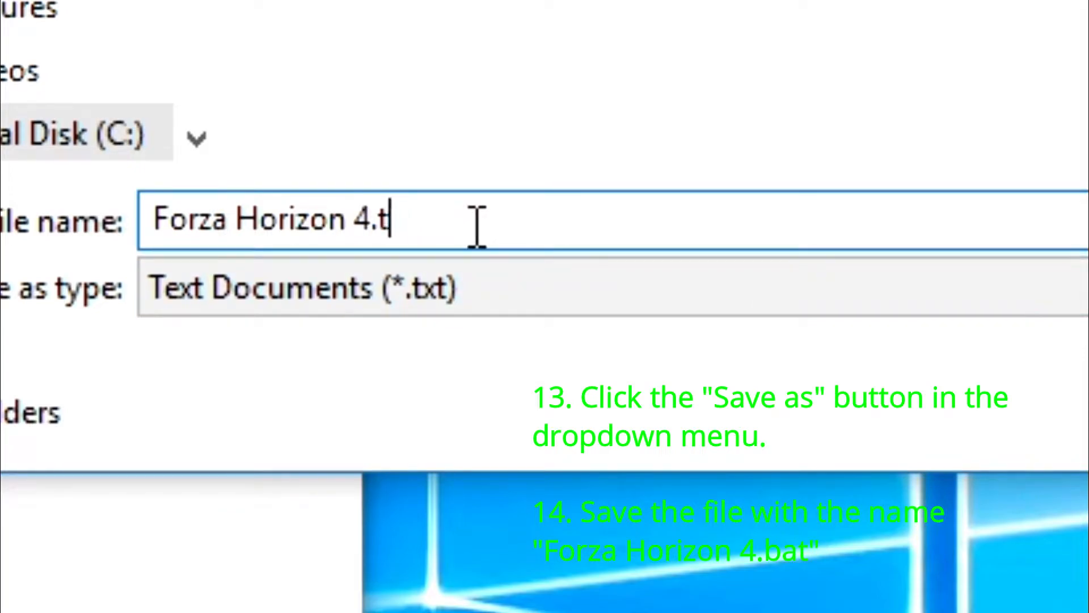
type("at")
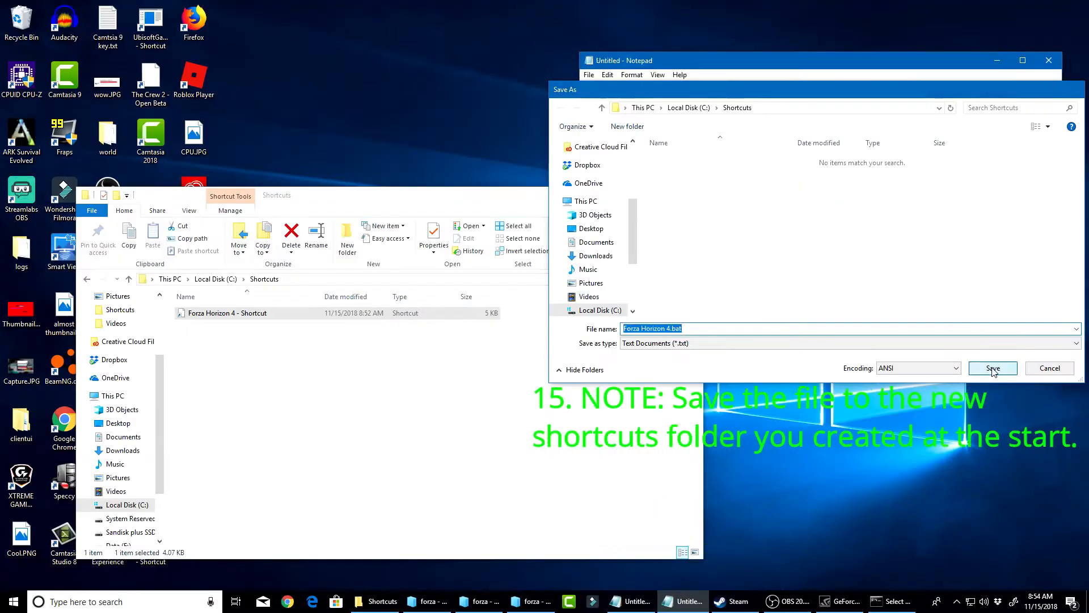
left_click(991, 368)
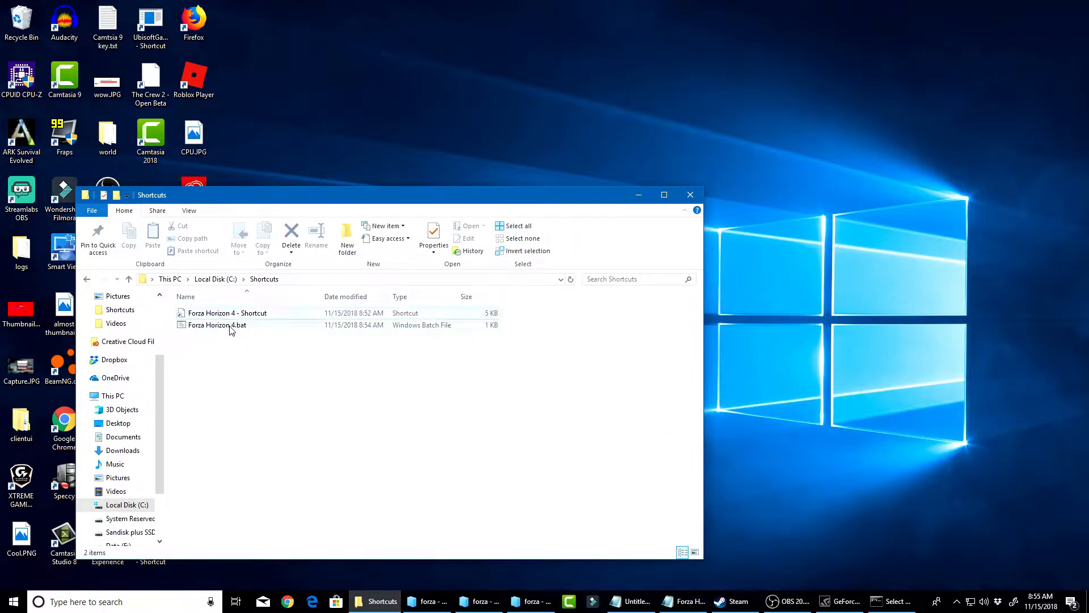
- Run Forza Horizon 4.bat to confirm the game starts, then dismiss the leftover command window
double_click(227, 313)
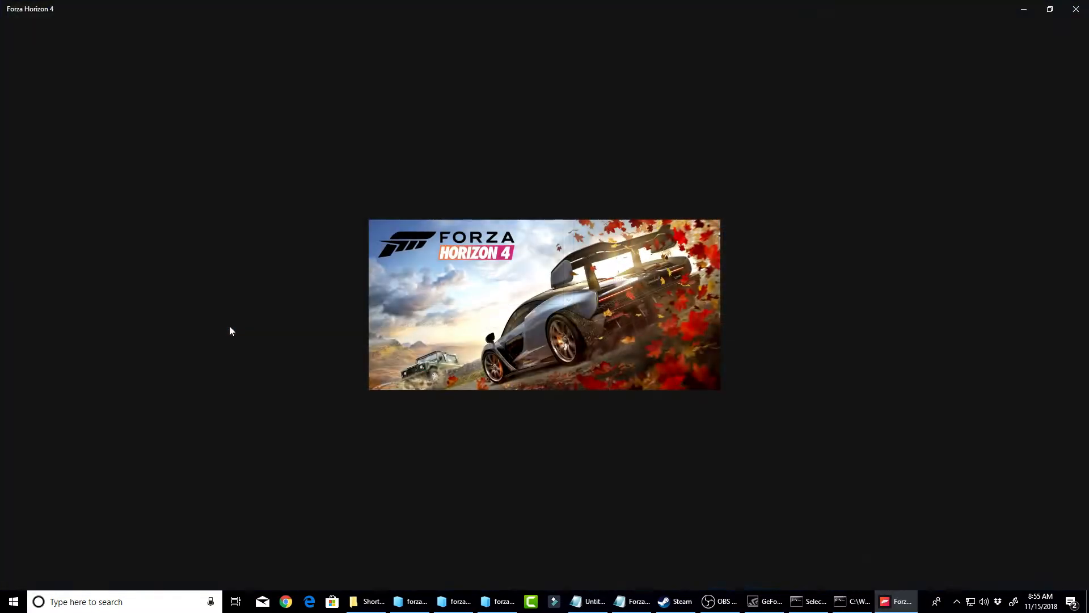
mouse_move(698, 230)
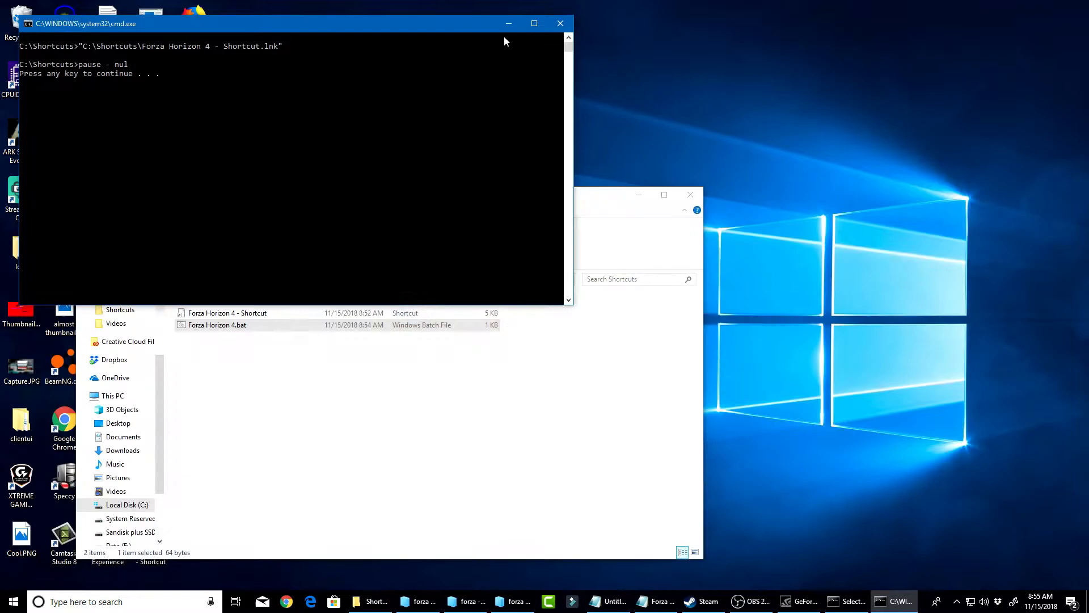
left_click(560, 23)
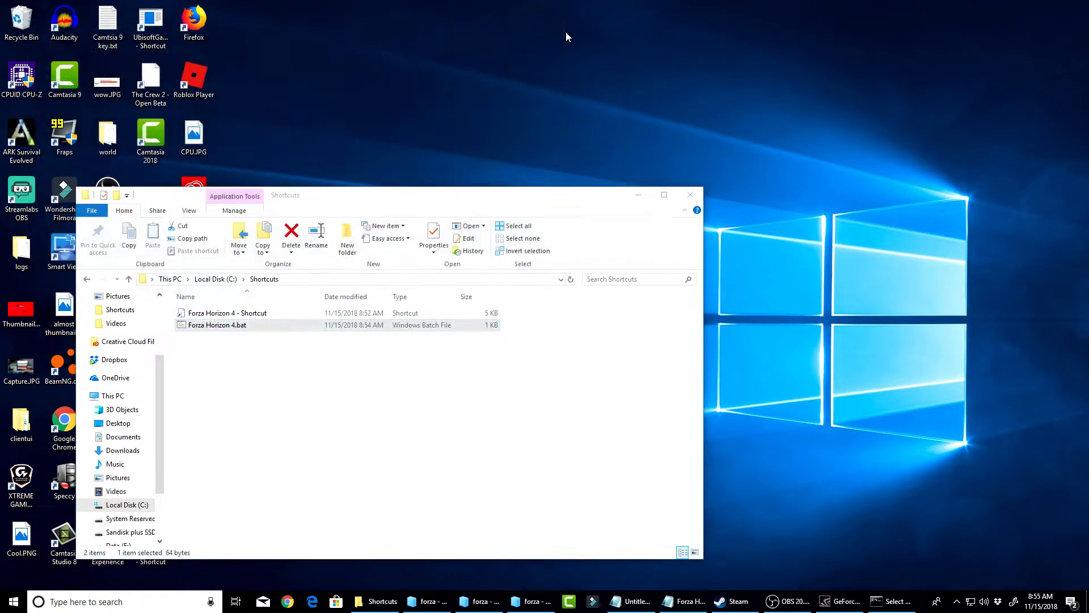
mouse_move(472, 157)
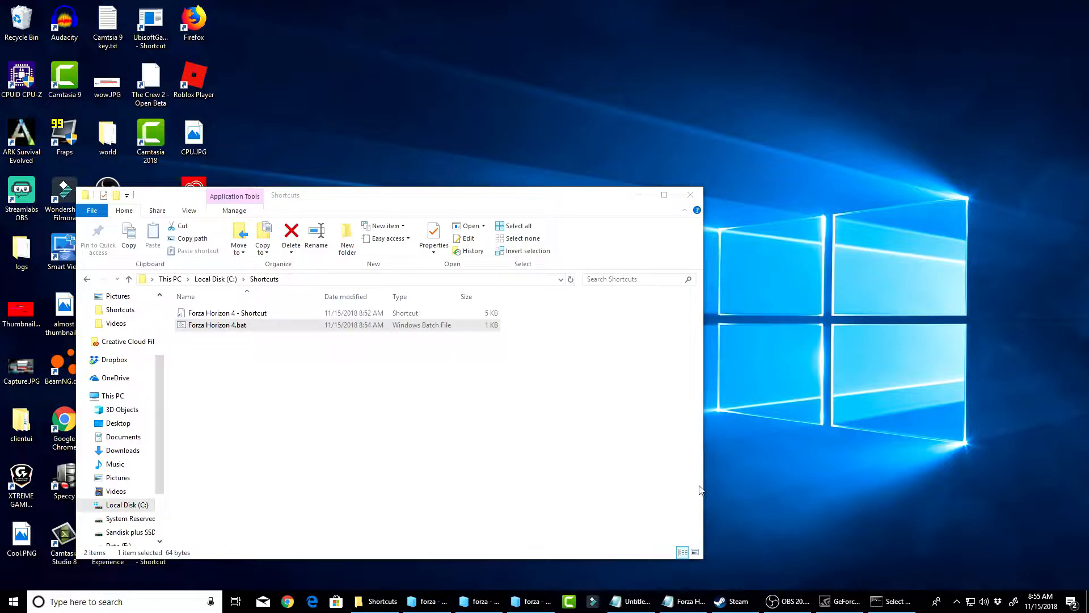
left_click(737, 602)
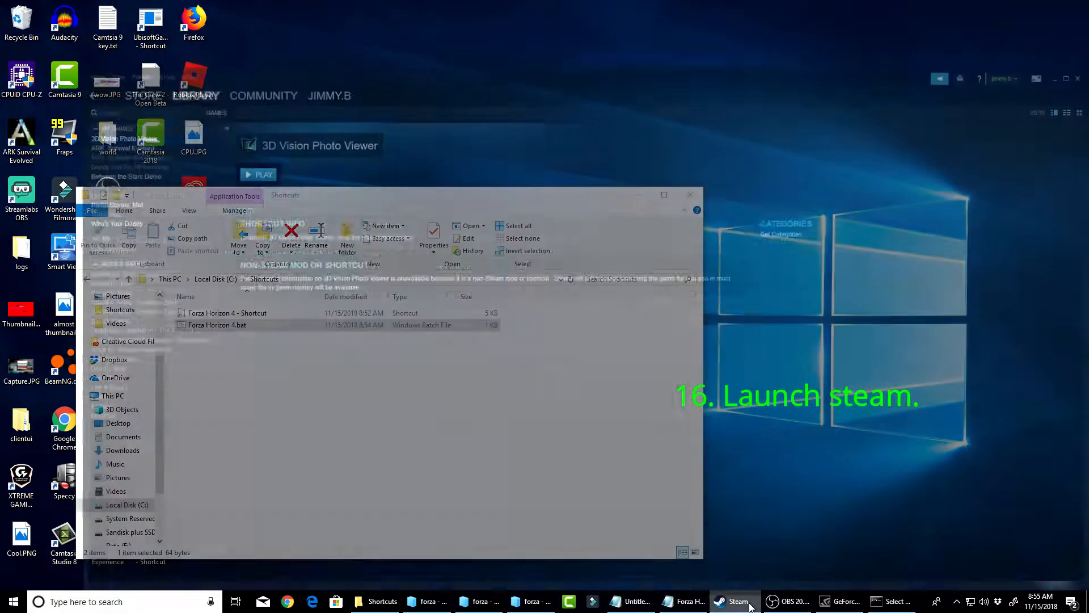
- From the Steam library, choose Add a Non-Steam Game
left_click(738, 601)
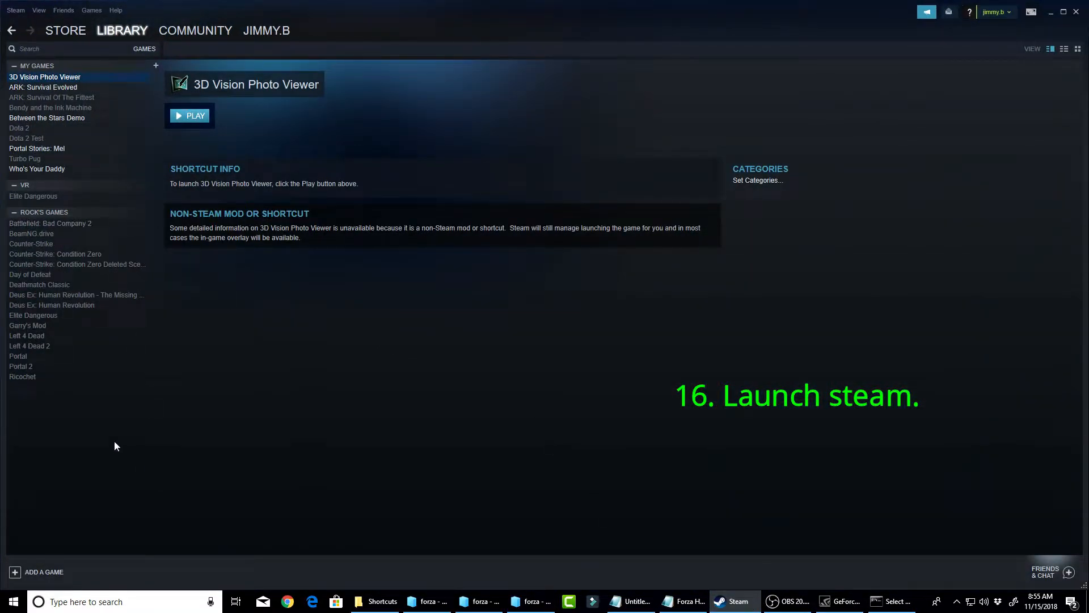
left_click(43, 572)
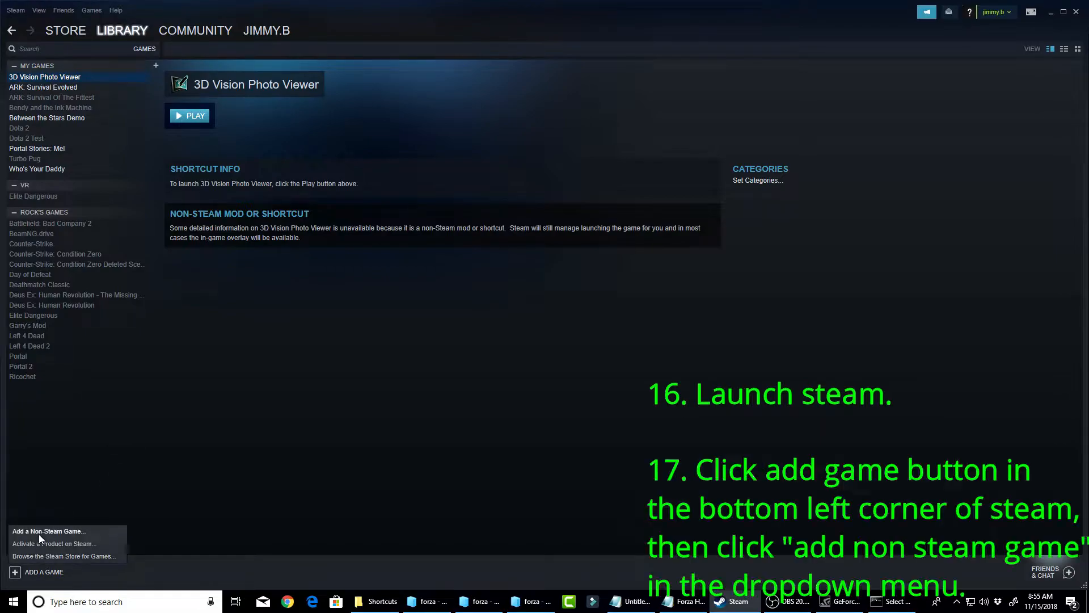
left_click(49, 531)
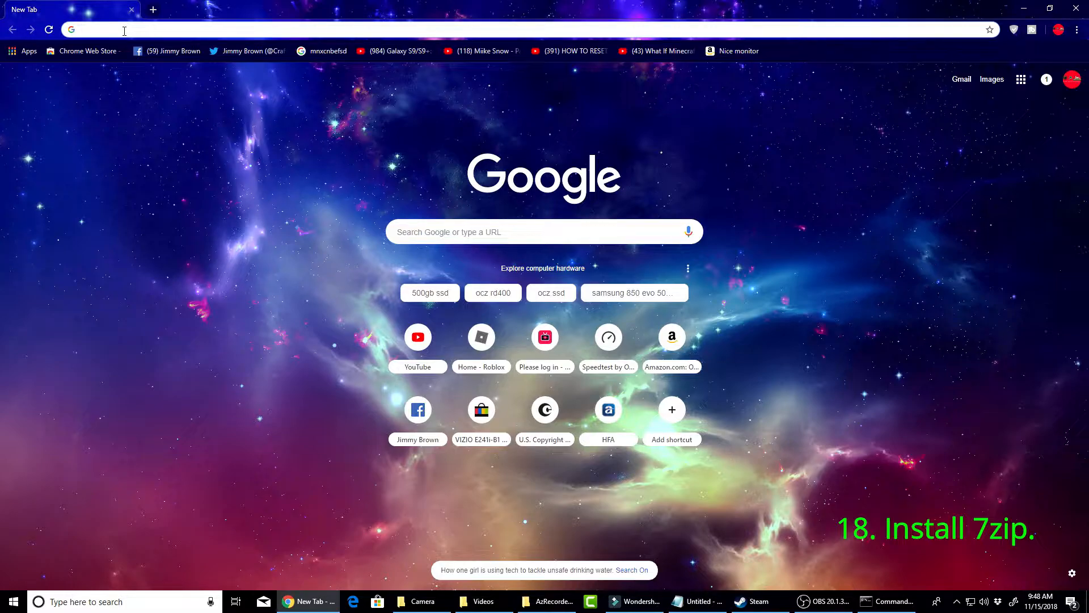
type("7zip")
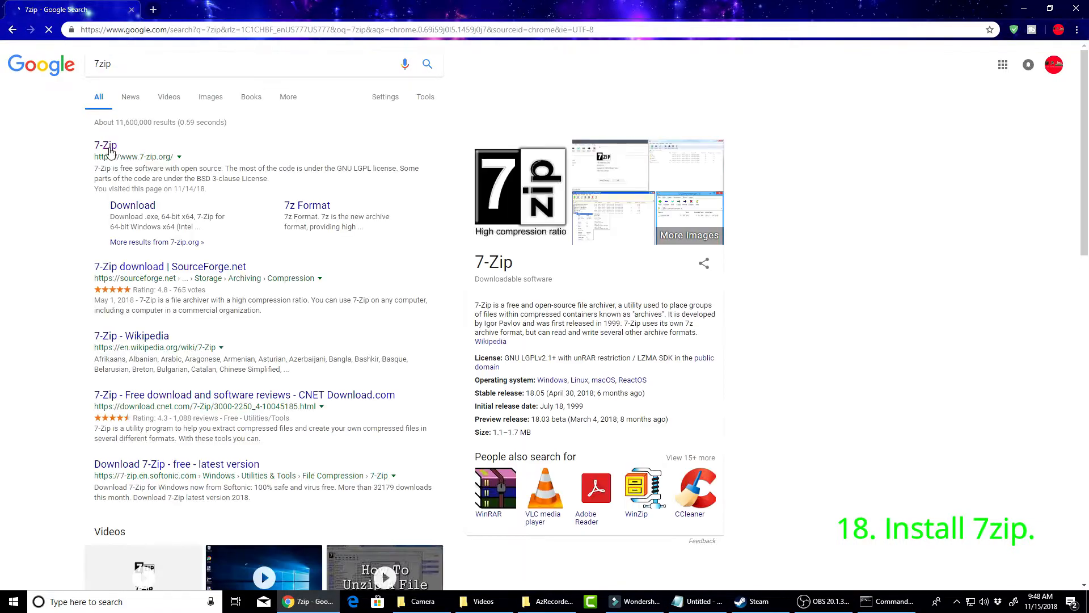
left_click(104, 145)
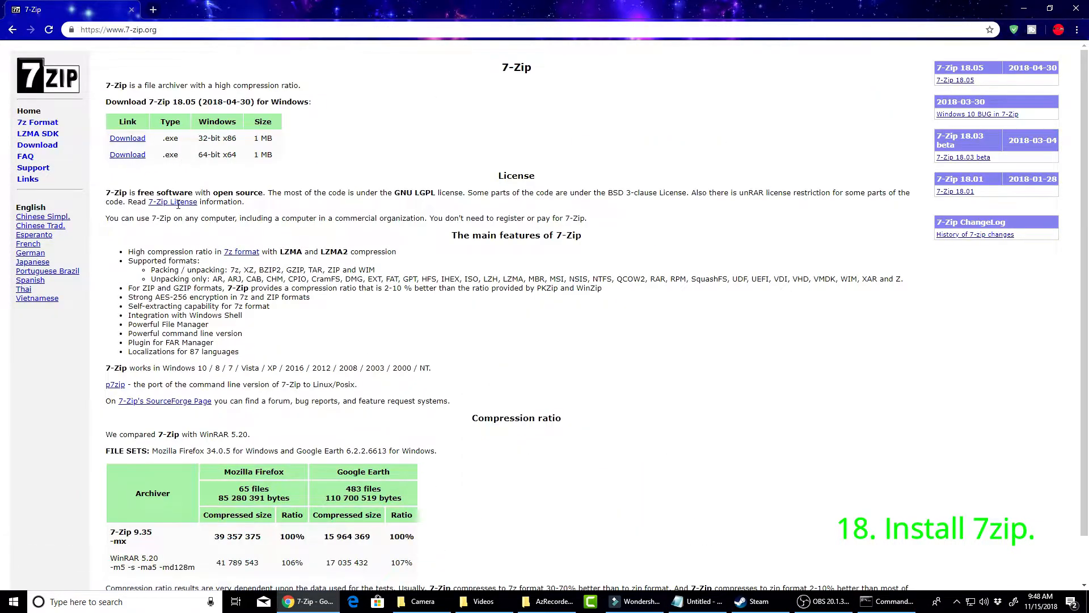
mouse_move(172, 141)
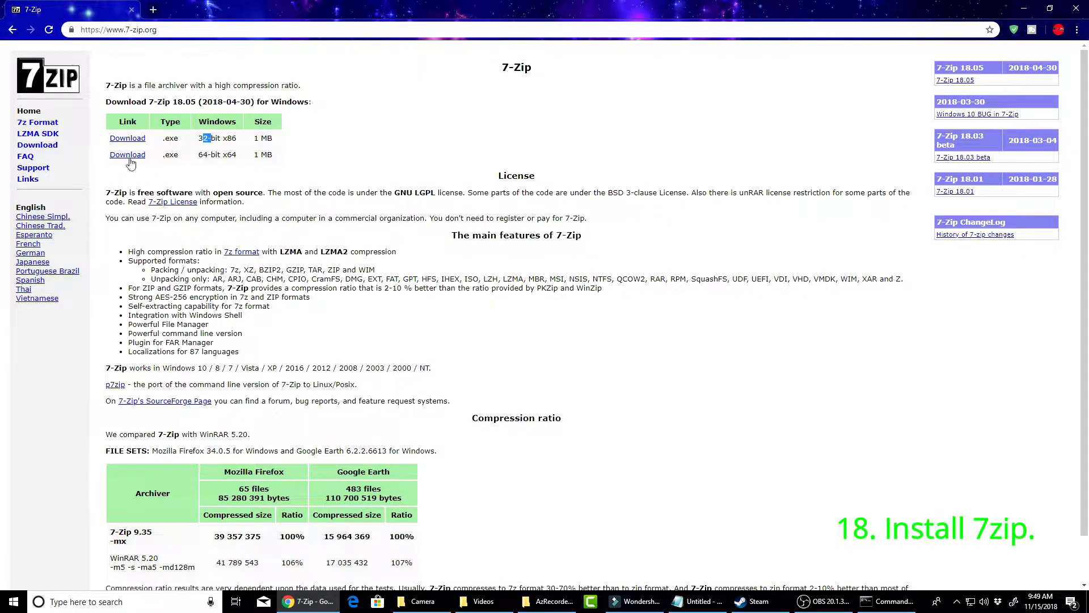
mouse_move(184, 187)
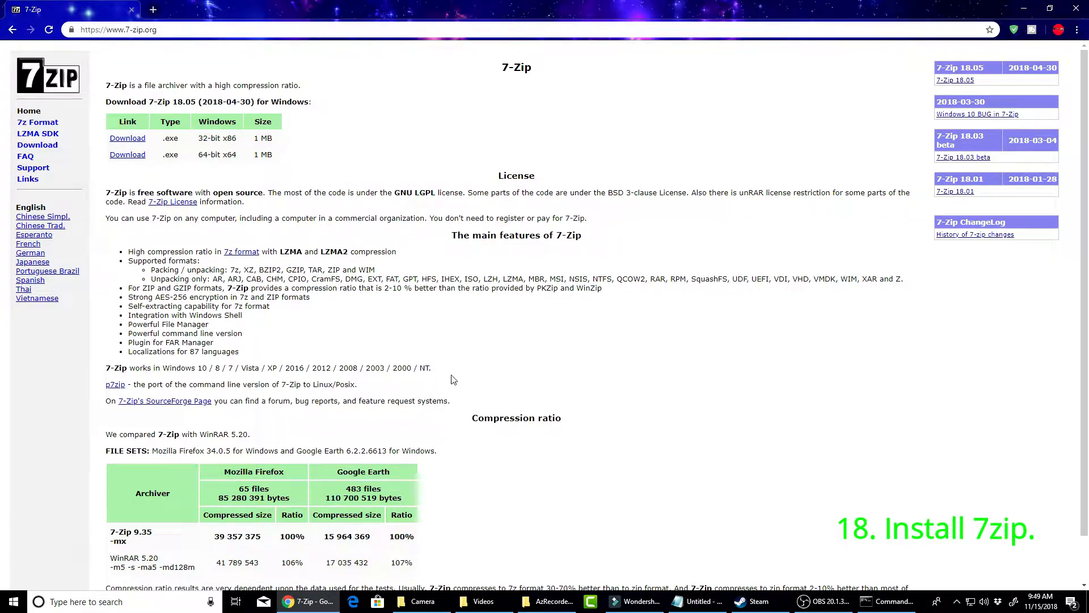
mouse_move(495, 340)
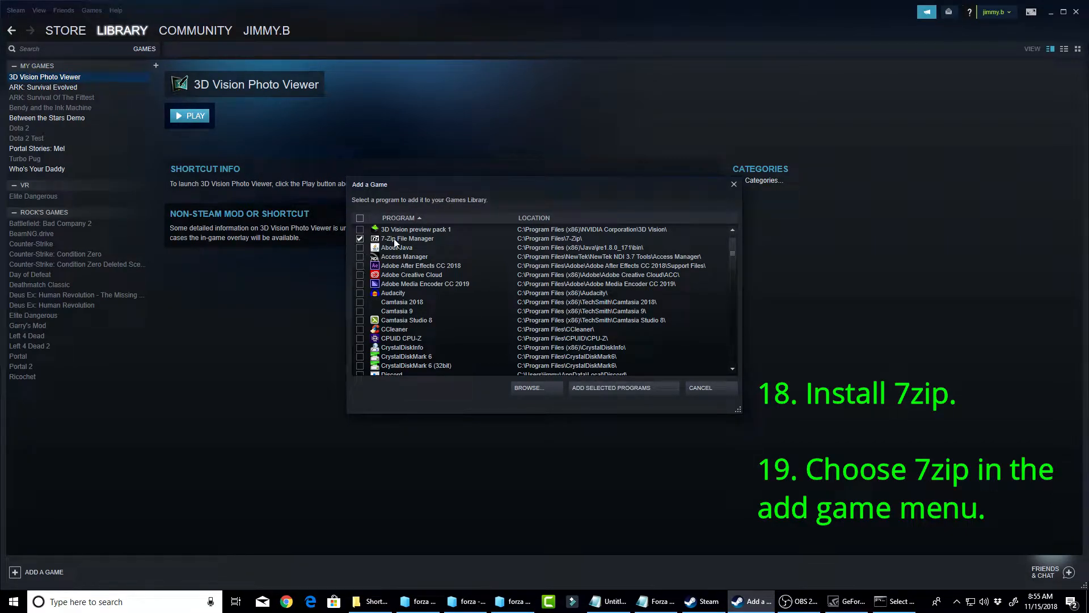
- Add 7-Zip File Manager as a non-Steam shortcut and bring up its Properties window
left_click(621, 387)
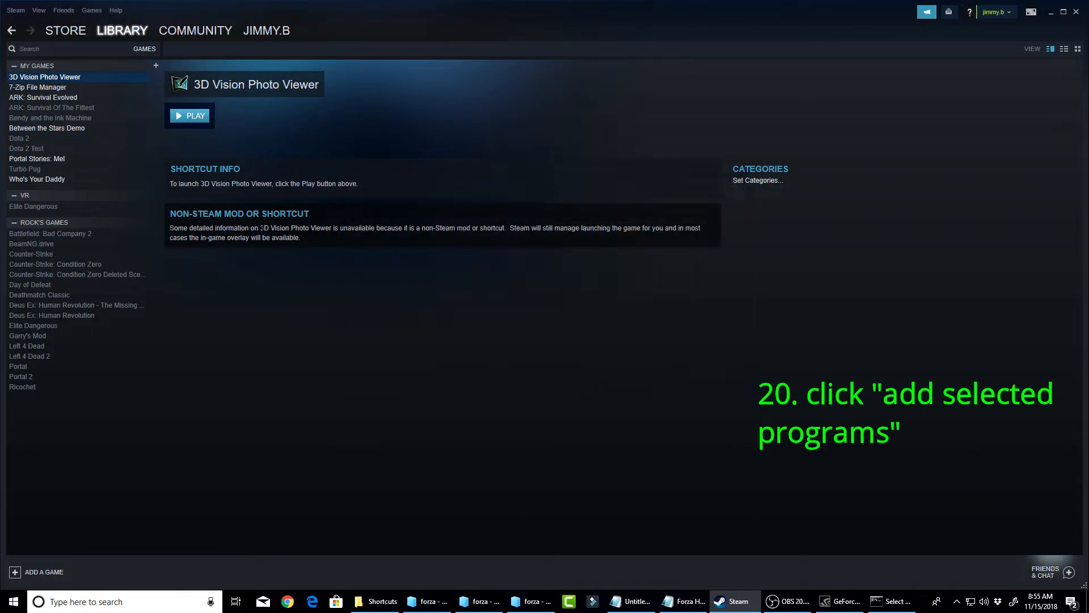
left_click(38, 88)
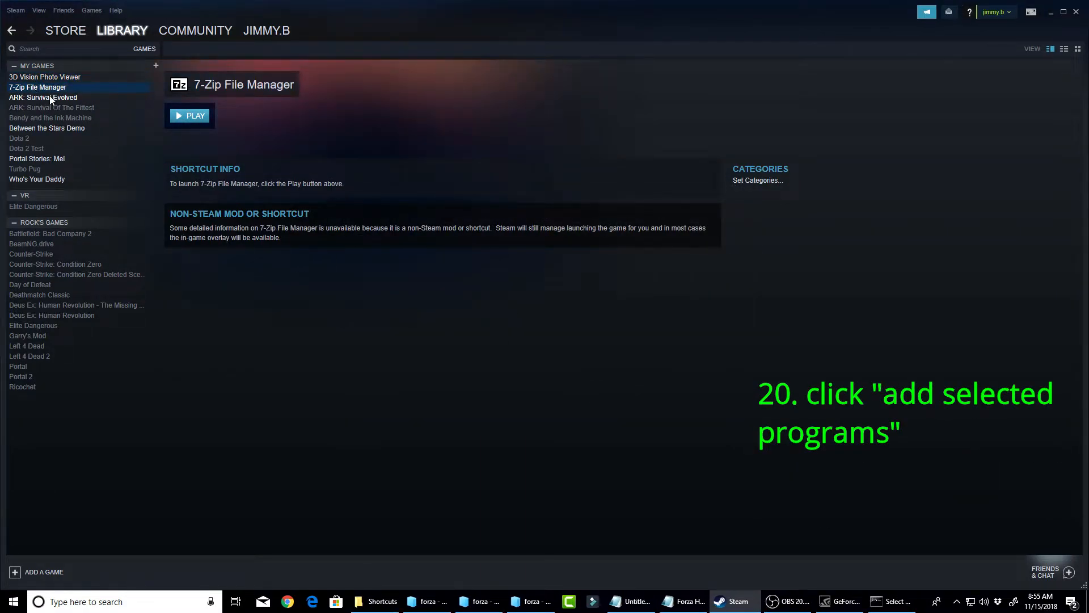
right_click(38, 87)
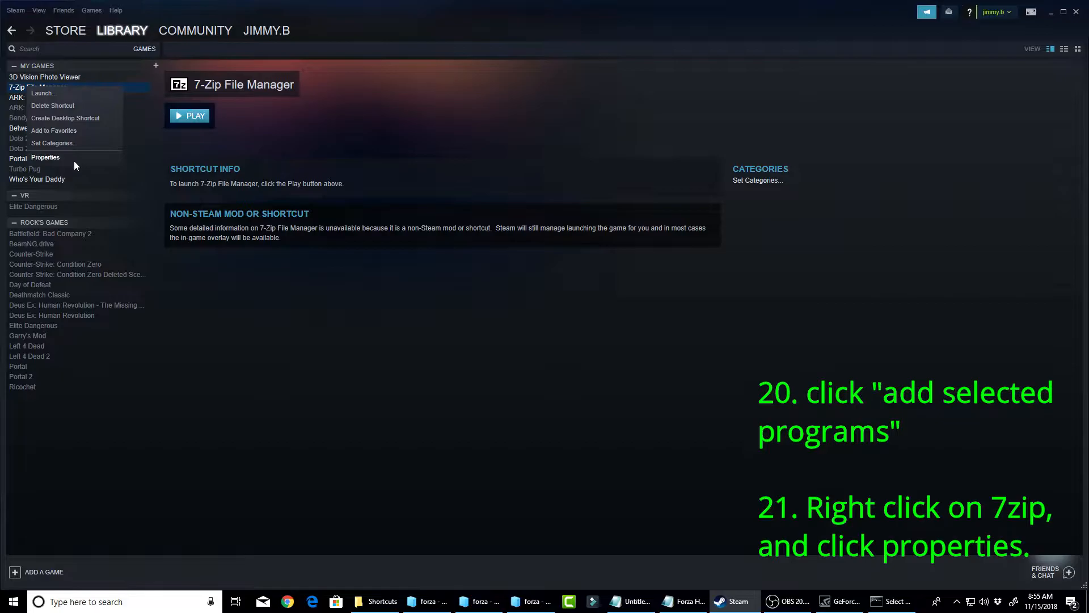
left_click(44, 157)
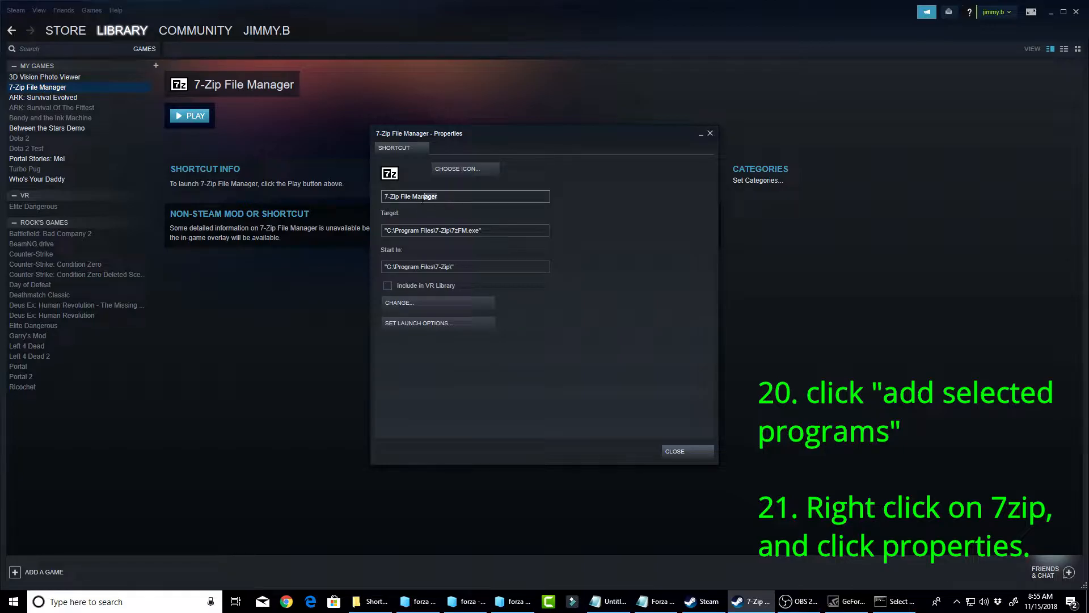
- Rename the shortcut to Forza Horizon 4 and set Target to "C:\shortcuts\Forza Horizon 4.bat"
type("Forza Horizon 4")
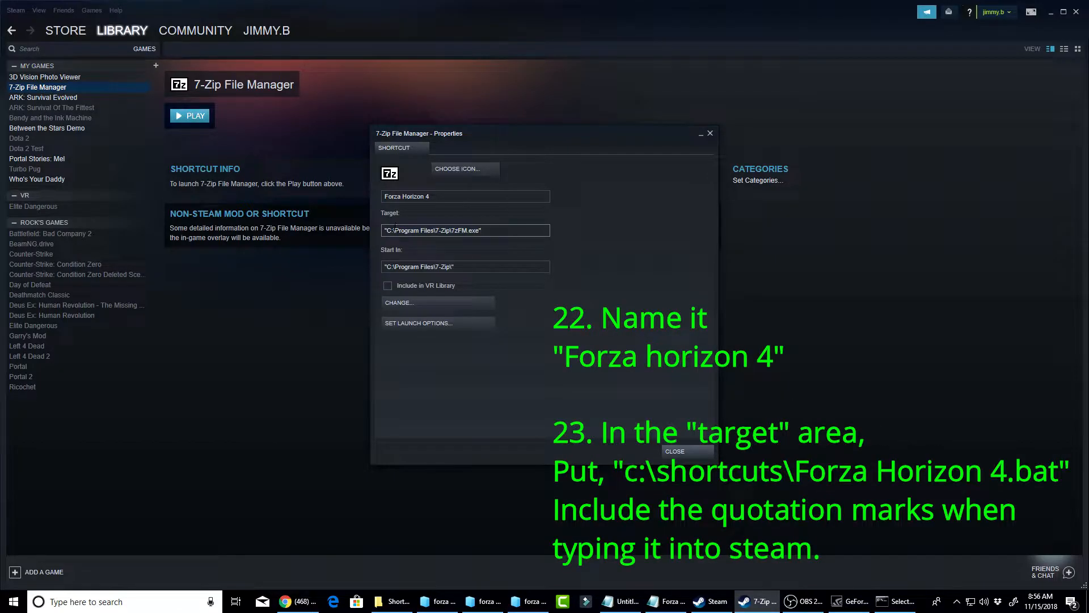
left_click(466, 230)
type("\"C:\\shorcuts")
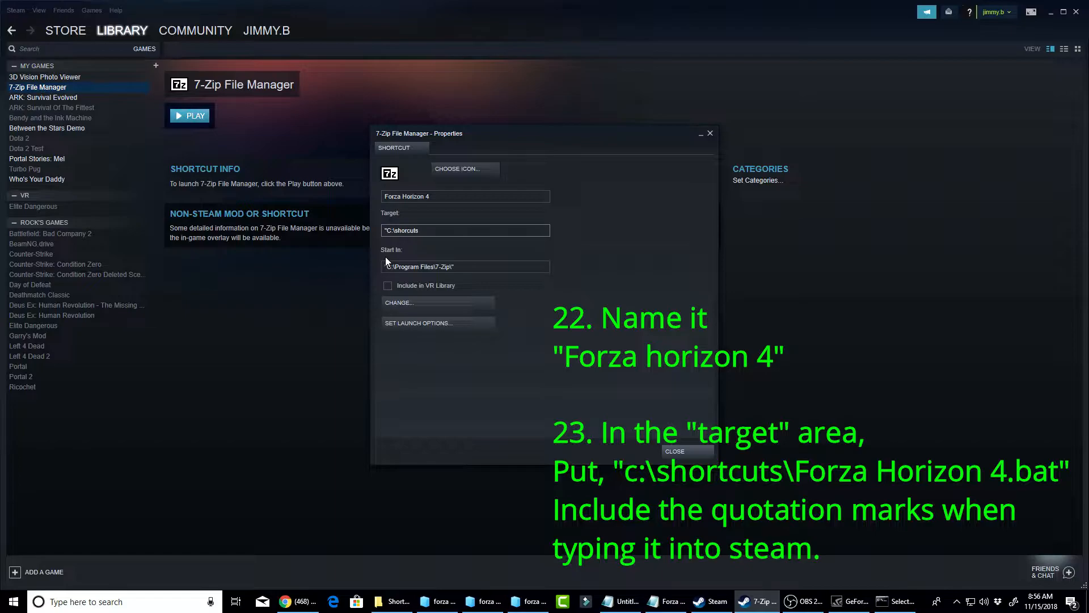
left_click(465, 230)
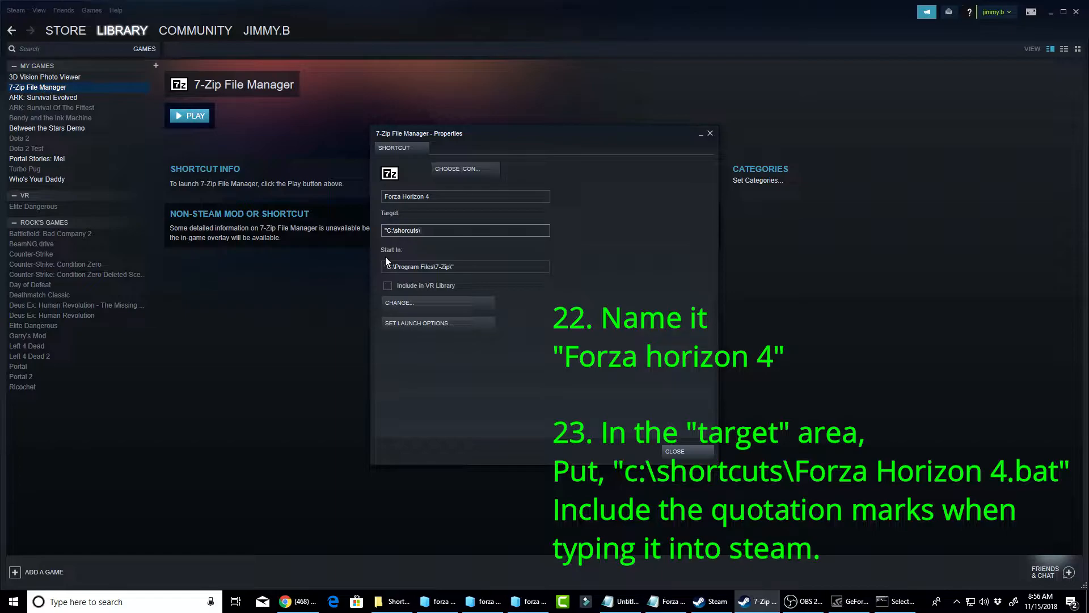
type("\\Forza Horizon 4")
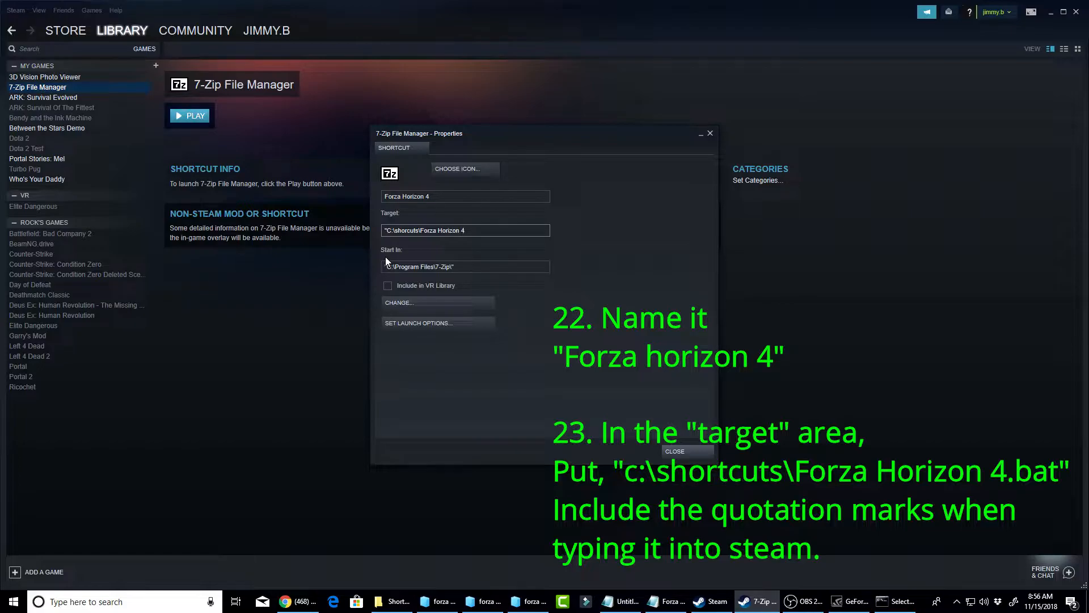
type(".bat\"")
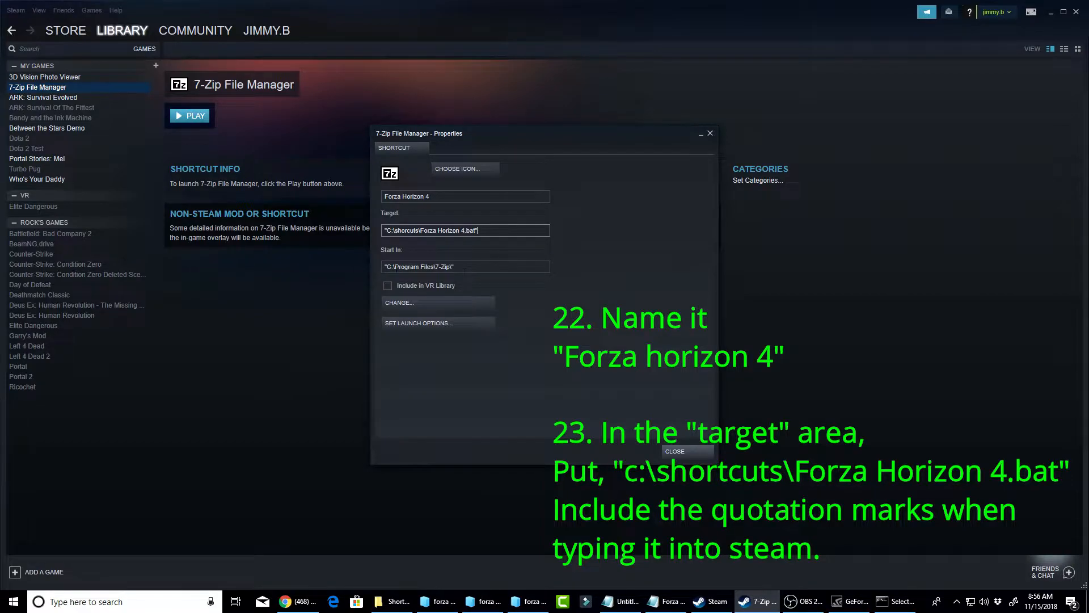
- Set Start In to "C:\shortcuts" and close the properties
left_click(466, 265)
type("\"C:\\shortcuts")
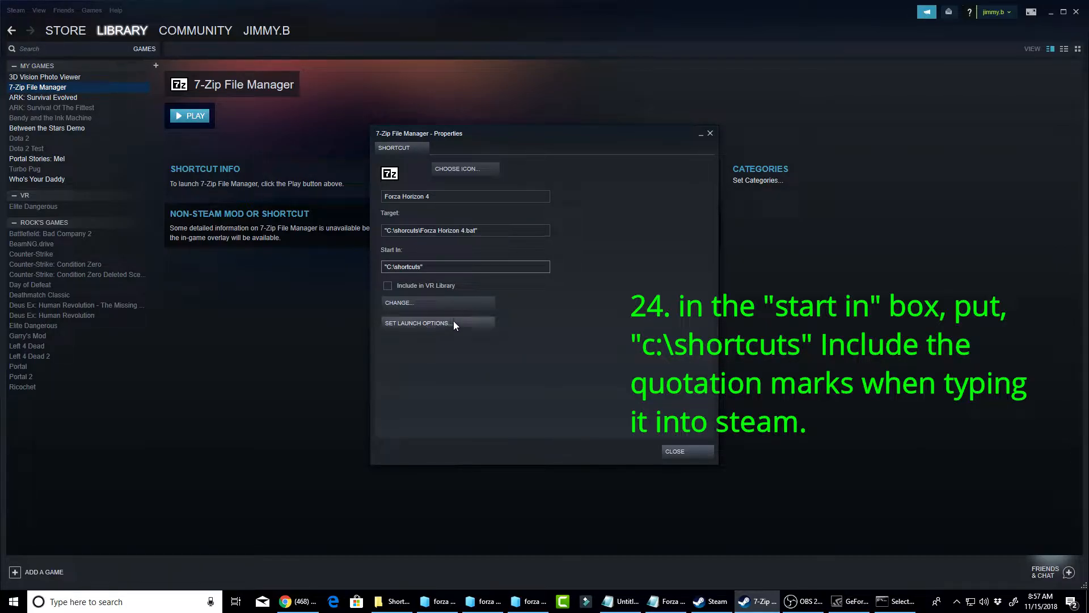
left_click(465, 265)
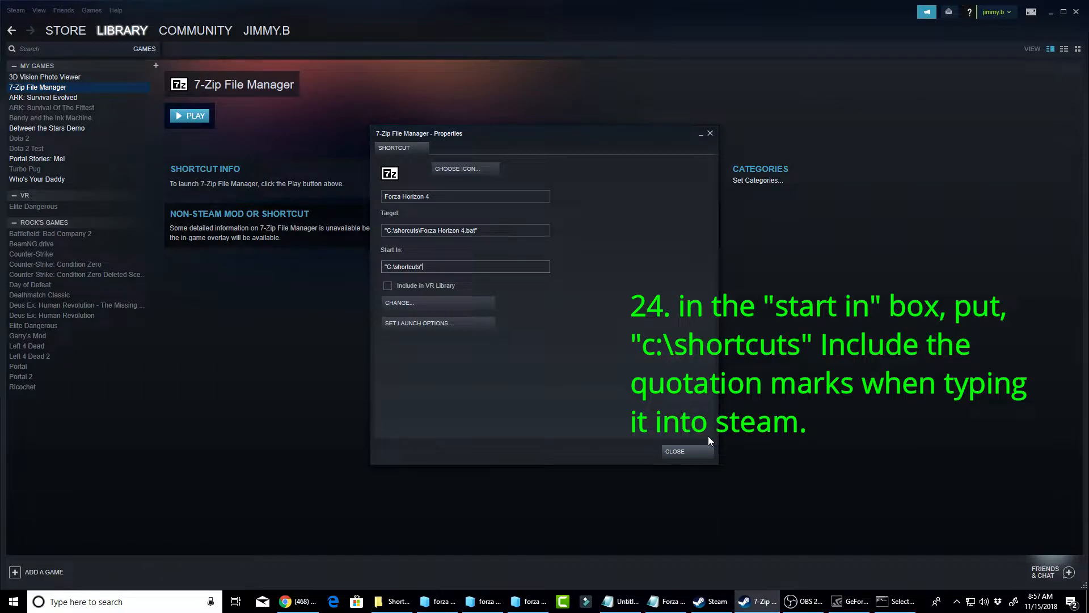
left_click(672, 450)
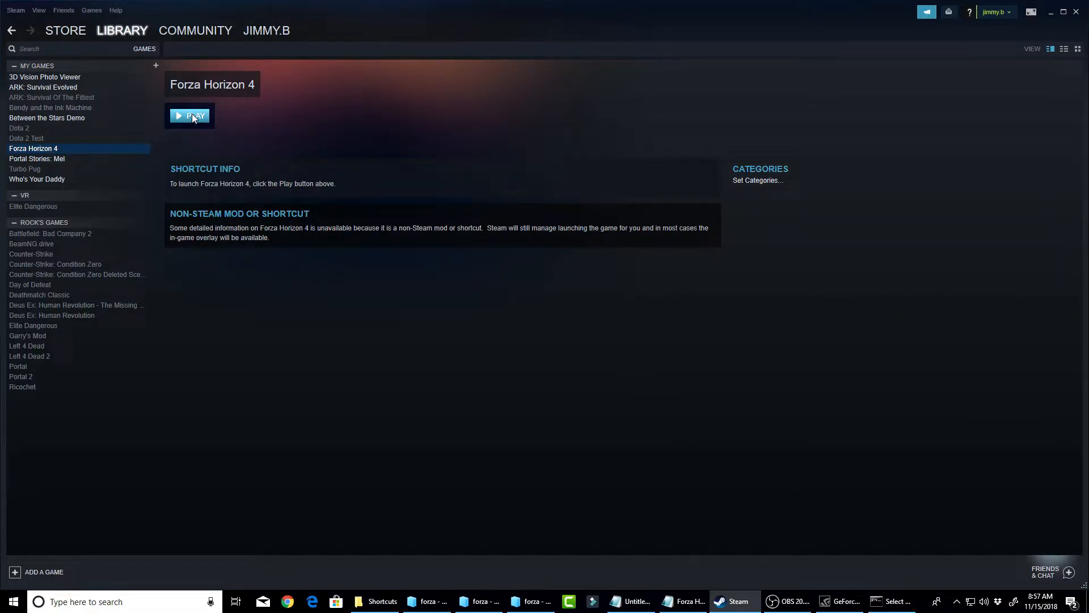
- Attempt a launch, dismiss the 'cannot find' error and correct 'shorcuts' to 'shortcuts' in the target
left_click(191, 115)
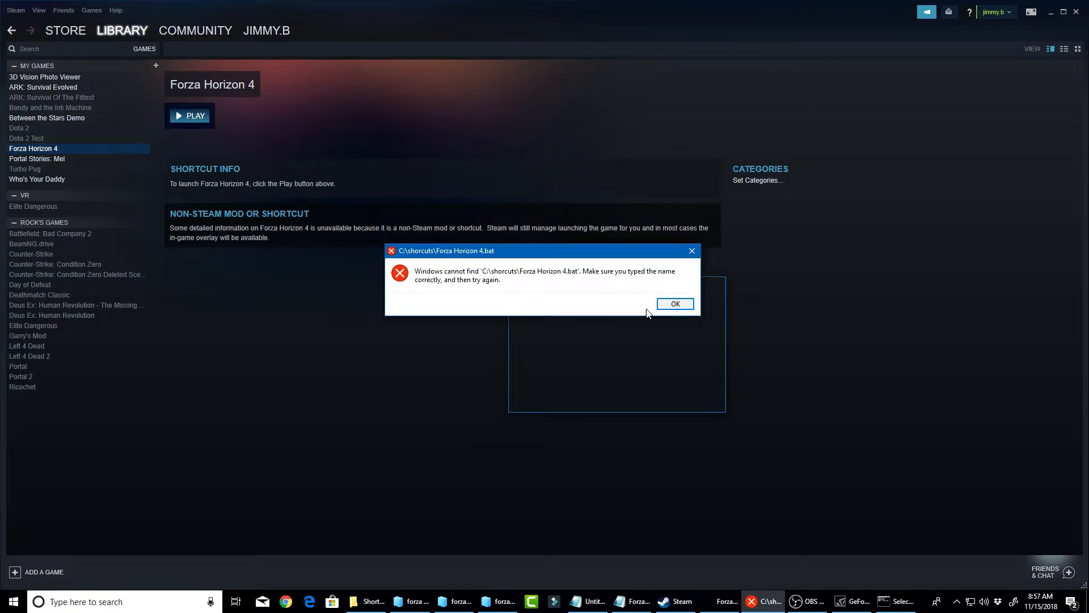
left_click(672, 304)
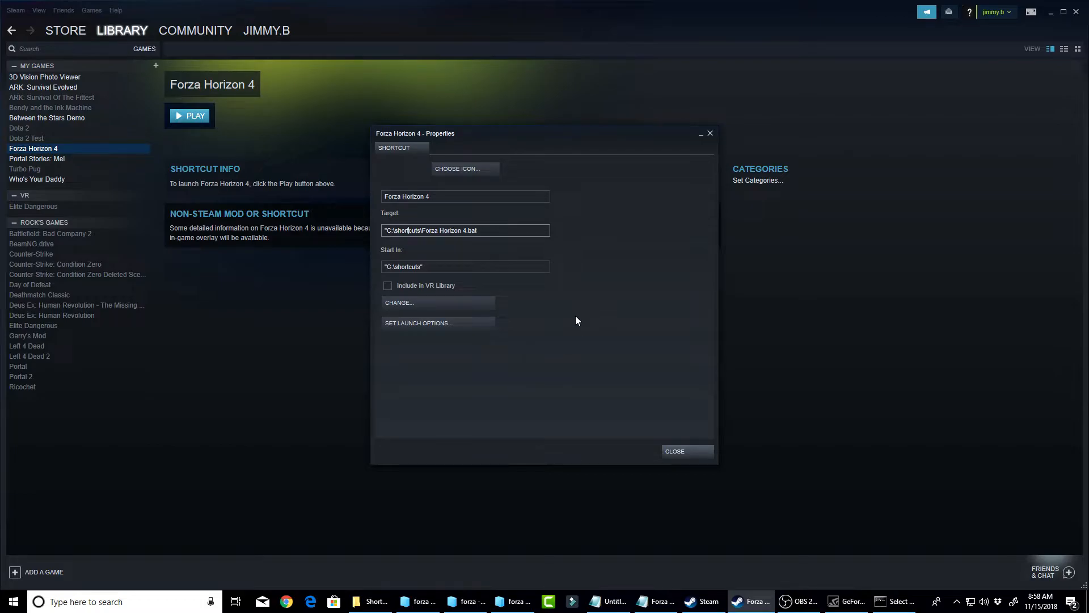
left_click(673, 451)
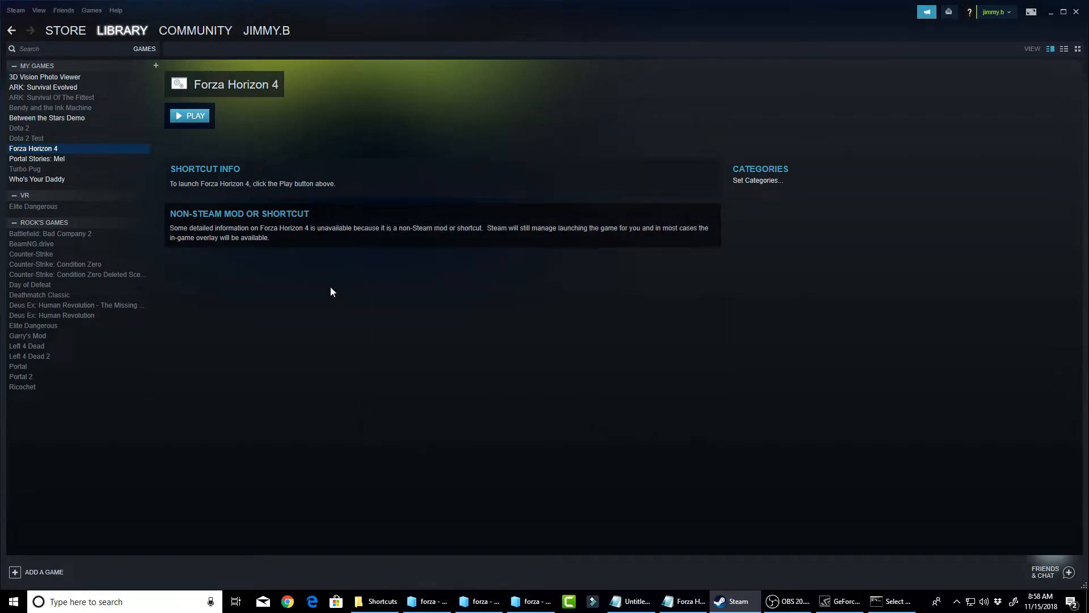
- Launch Forza Horizon 4 successfully so the library shows Last Played Today
left_click(189, 115)
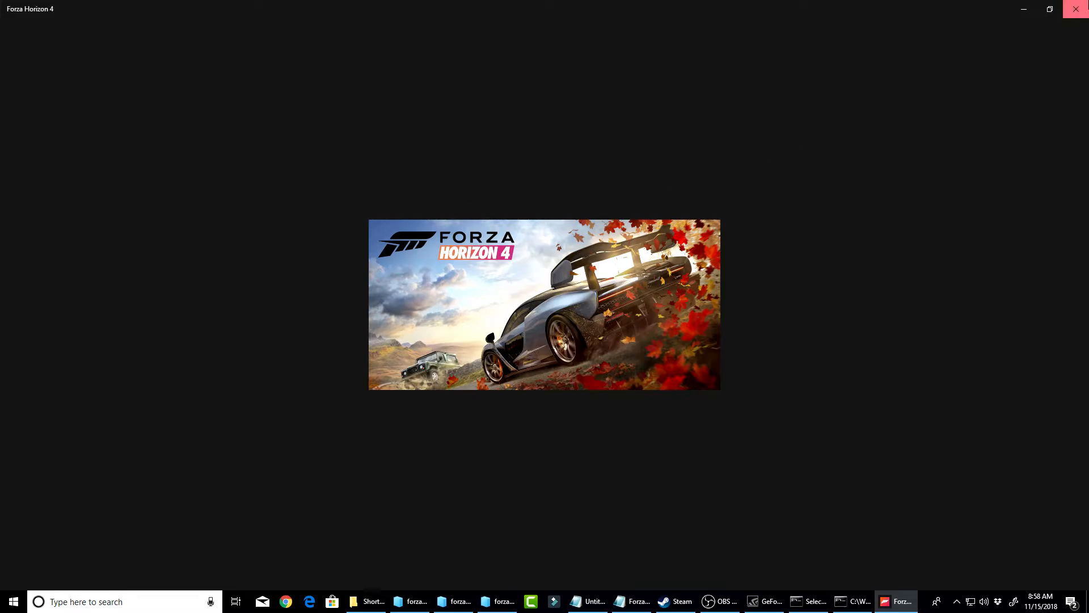
left_click(733, 601)
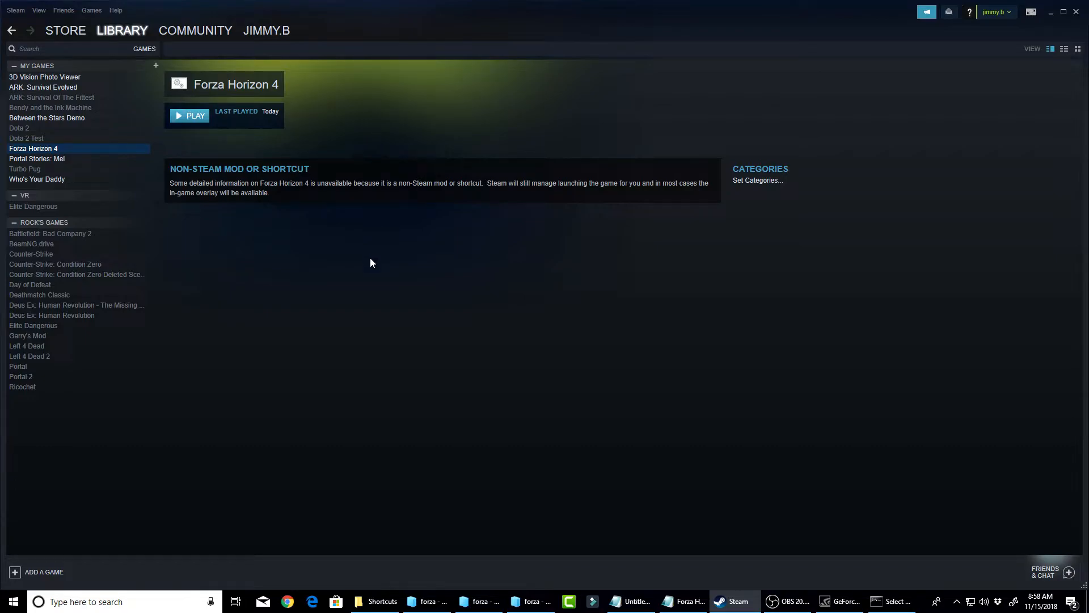
mouse_move(330, 279)
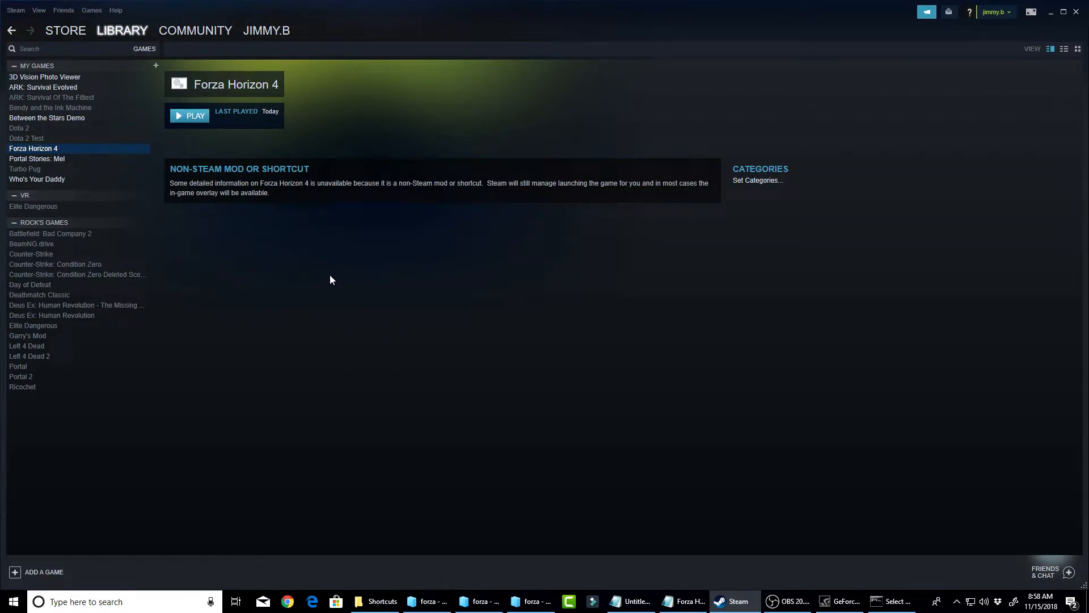
- Reach Choose Icon... in the Forza Horizon 4 shortcut's properties
right_click(33, 148)
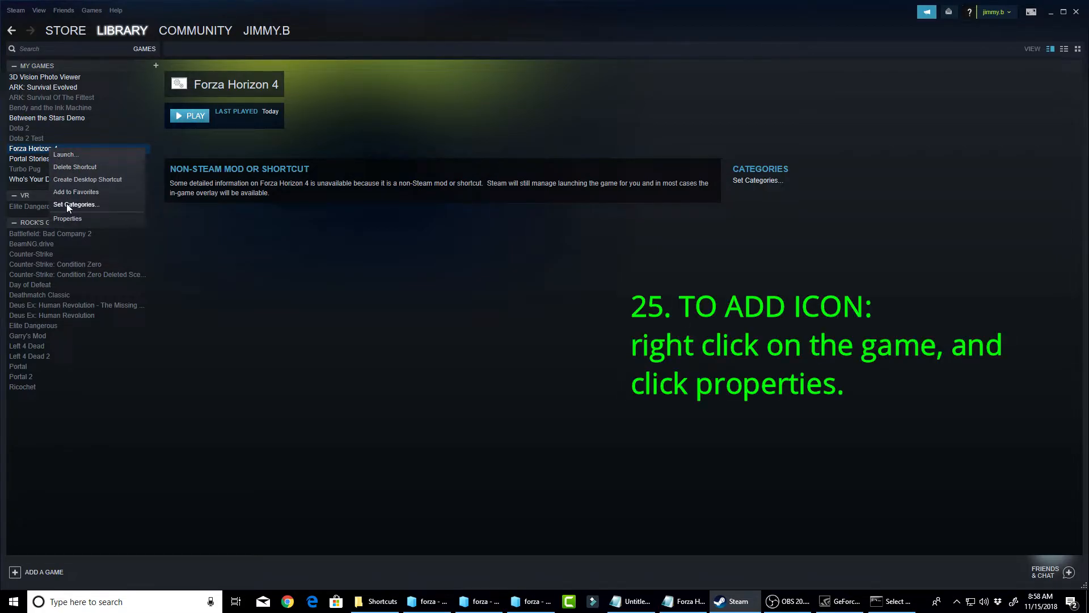
left_click(67, 218)
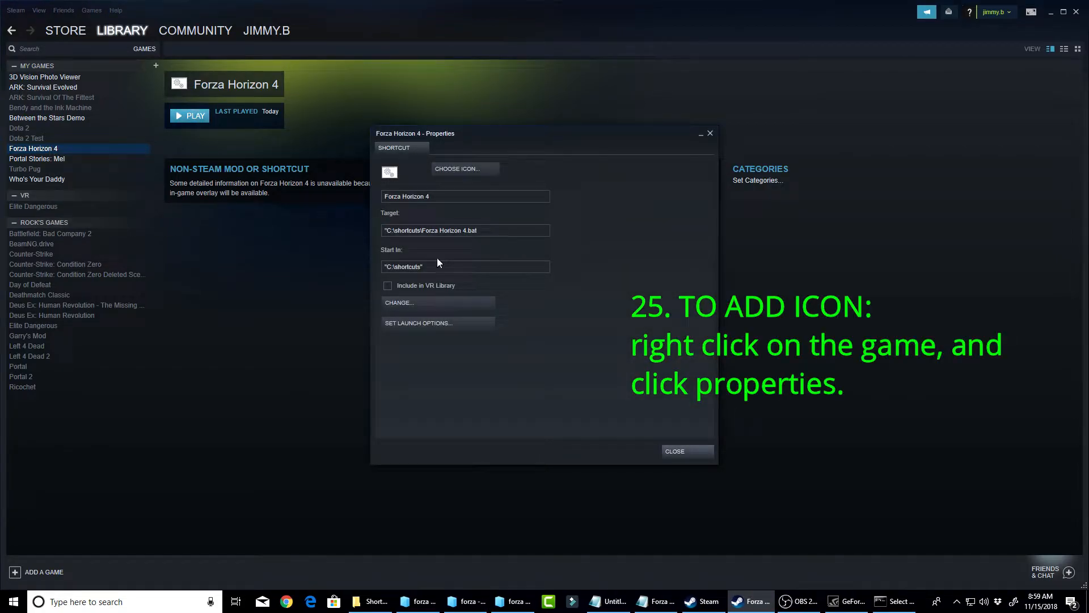
left_click(458, 168)
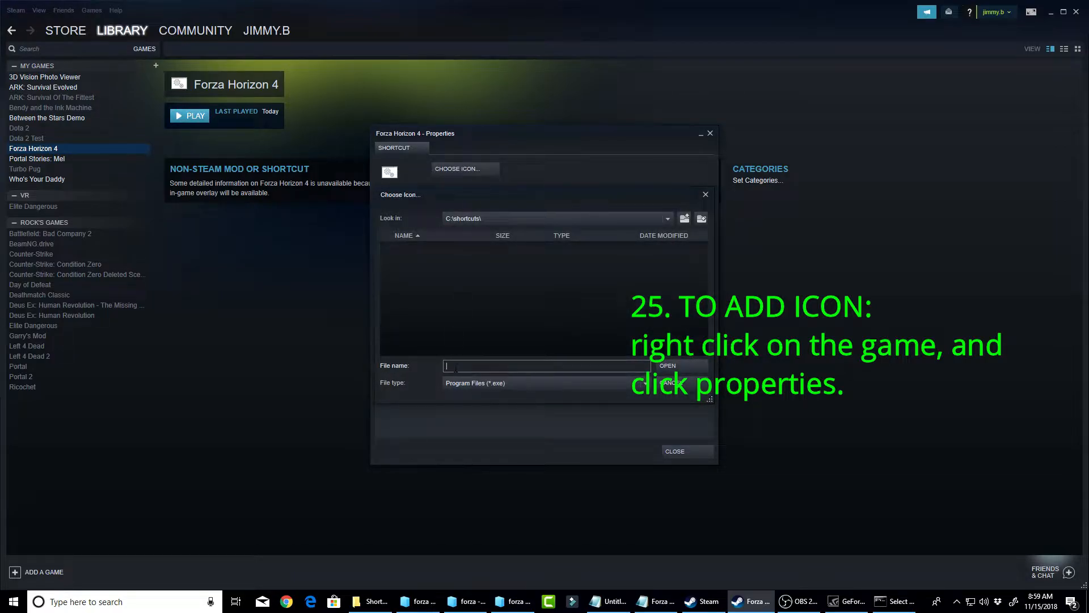
left_click(546, 382)
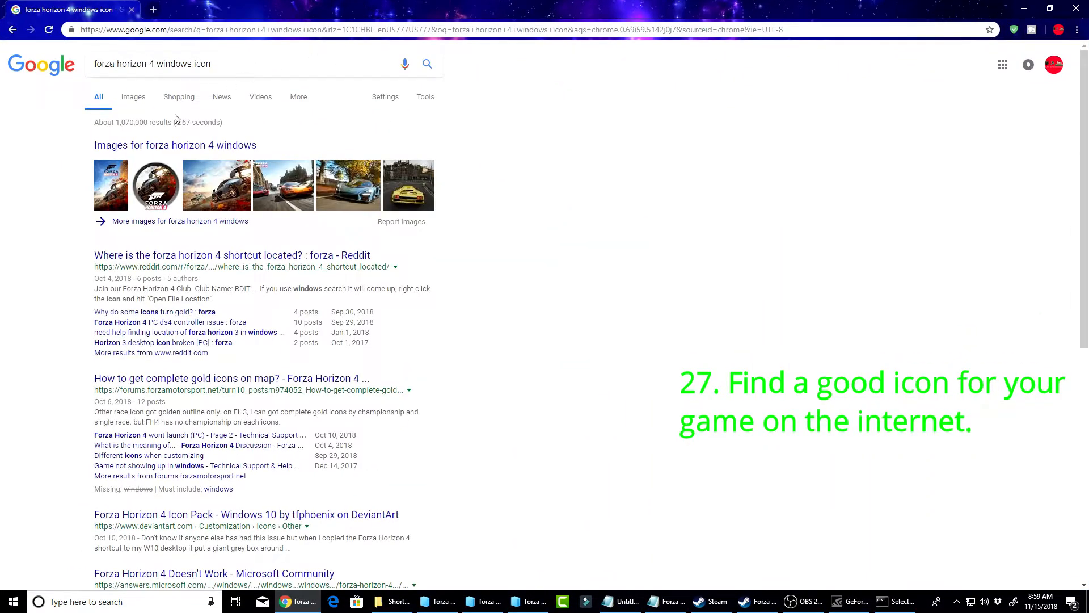
- Save the round Forza icon from Google Images as download.PNG and return to Steam
right_click(215, 184)
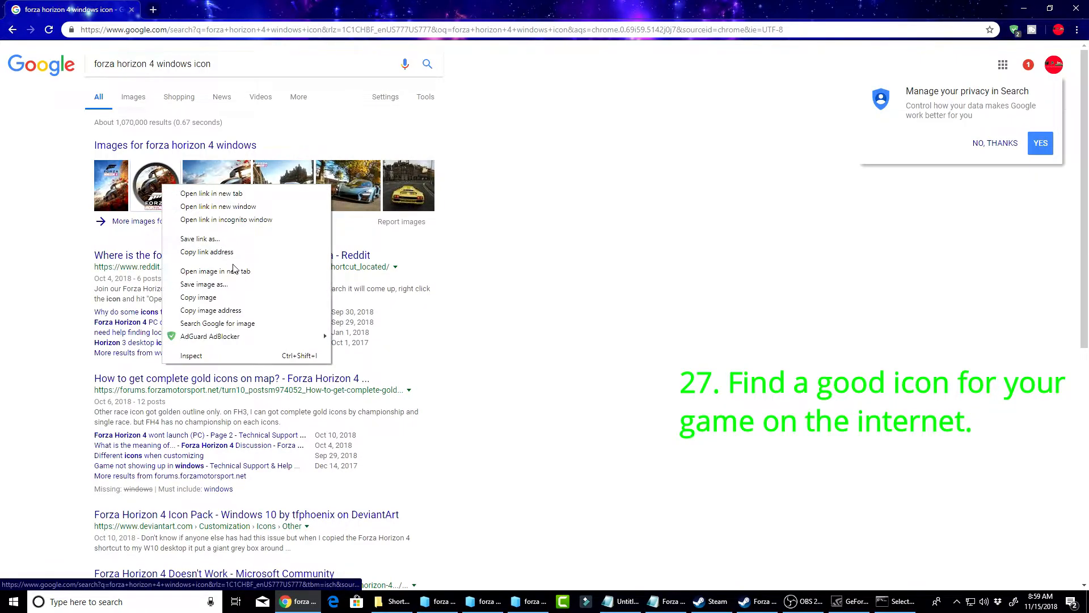
left_click(203, 284)
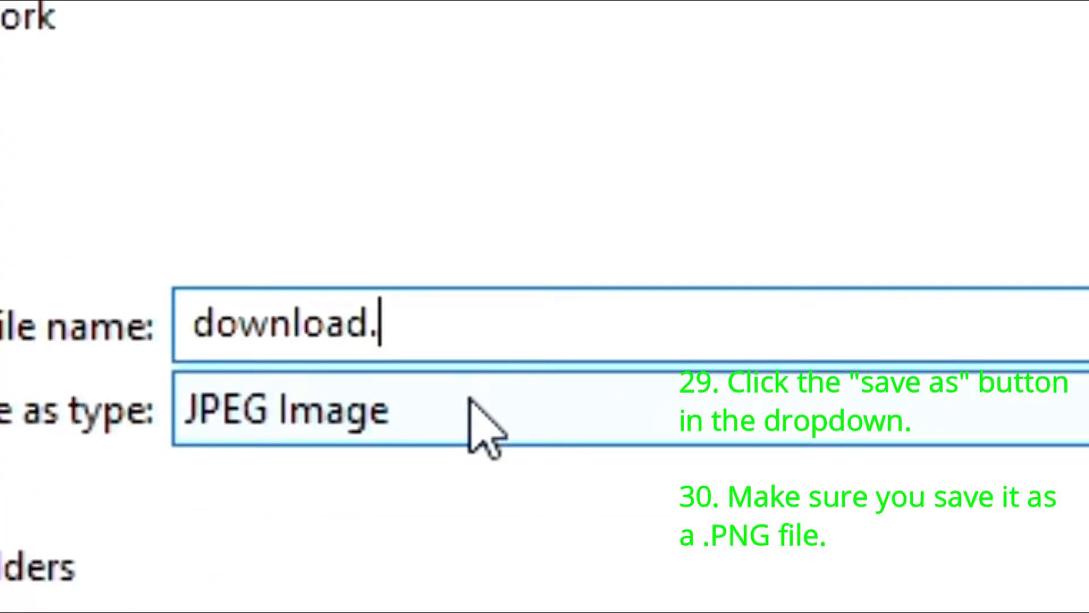
type("PNG")
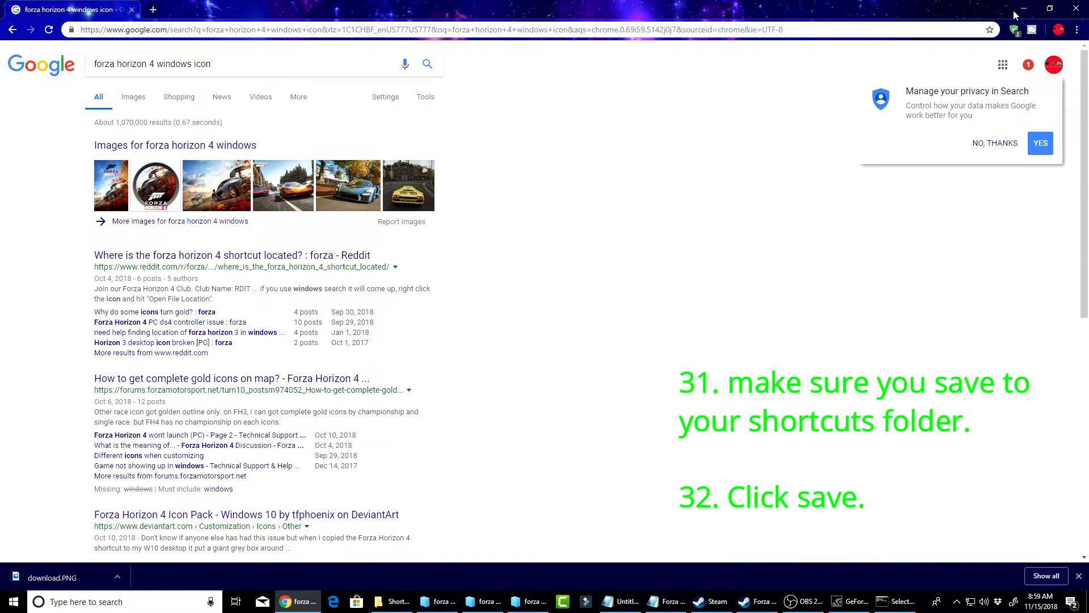
left_click(757, 601)
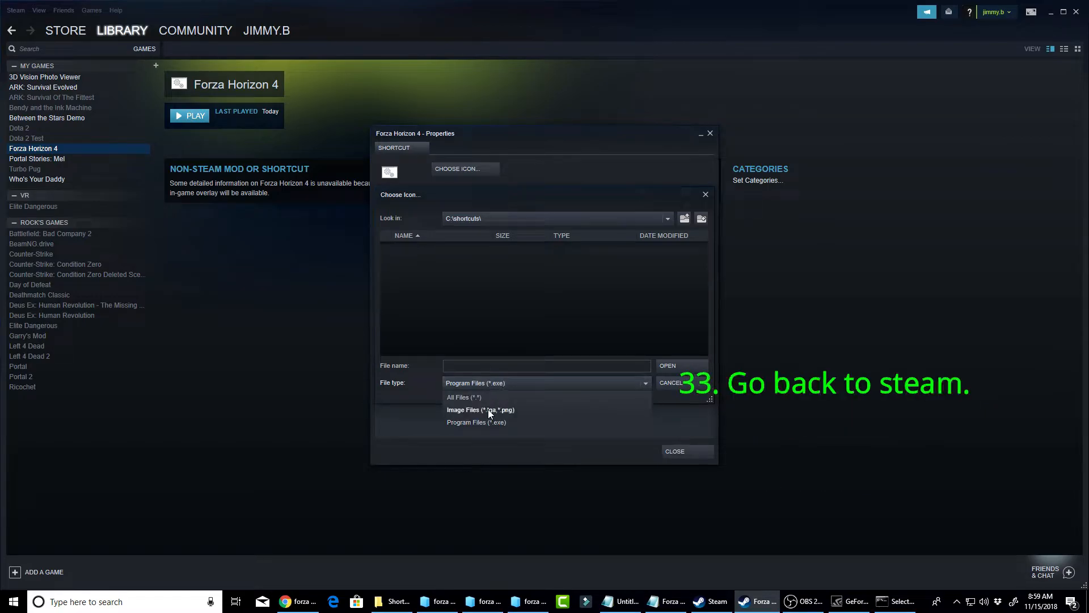
- Assign the downloaded PNG as the shortcut's icon and relaunch Forza Horizon 4 to verify
left_click(480, 410)
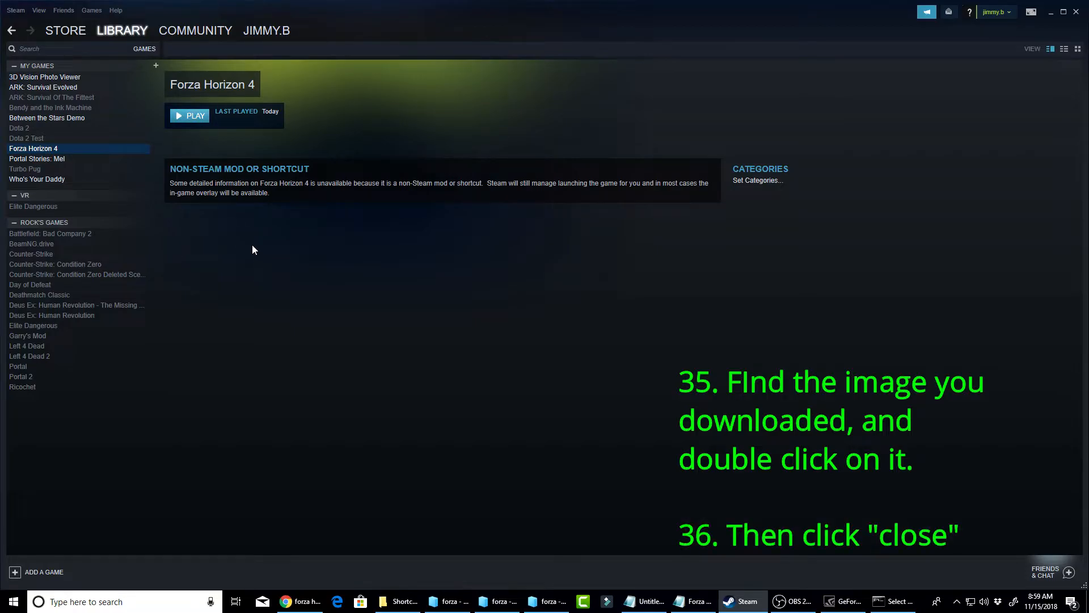
mouse_move(333, 385)
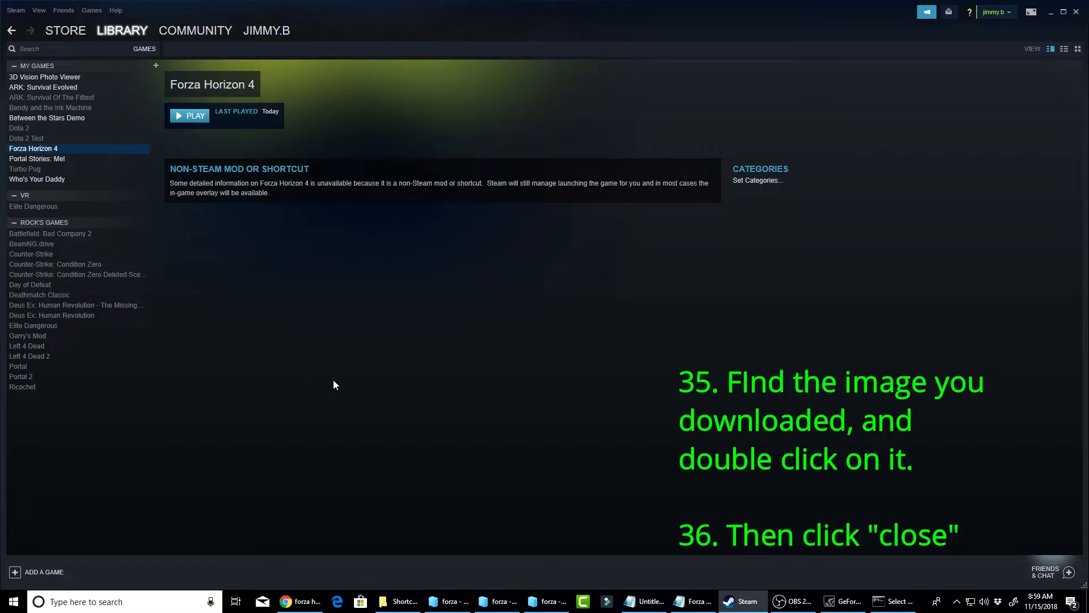
mouse_move(670, 571)
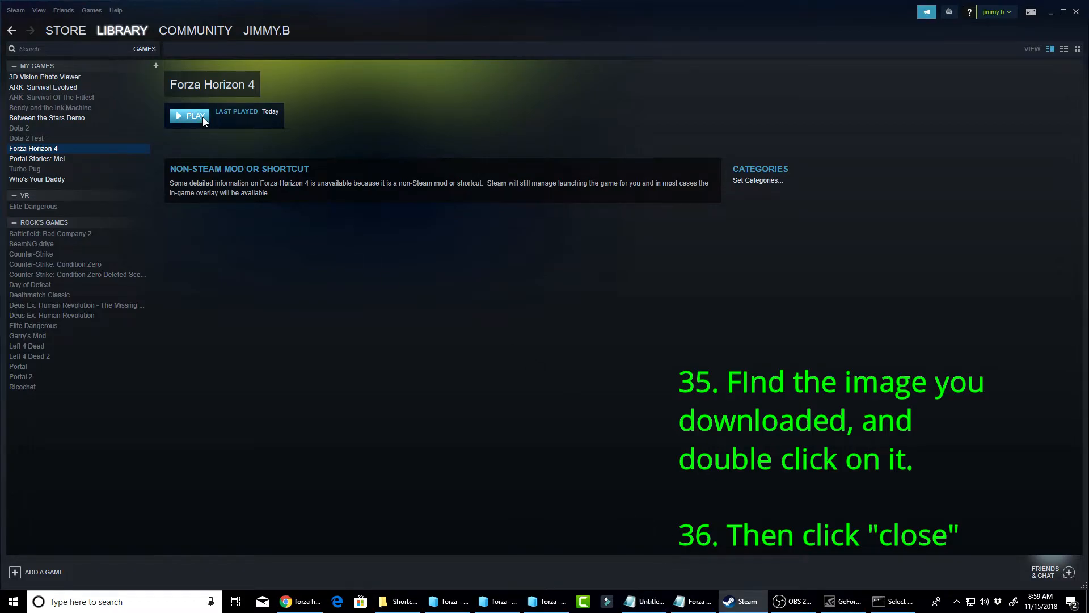
left_click(189, 116)
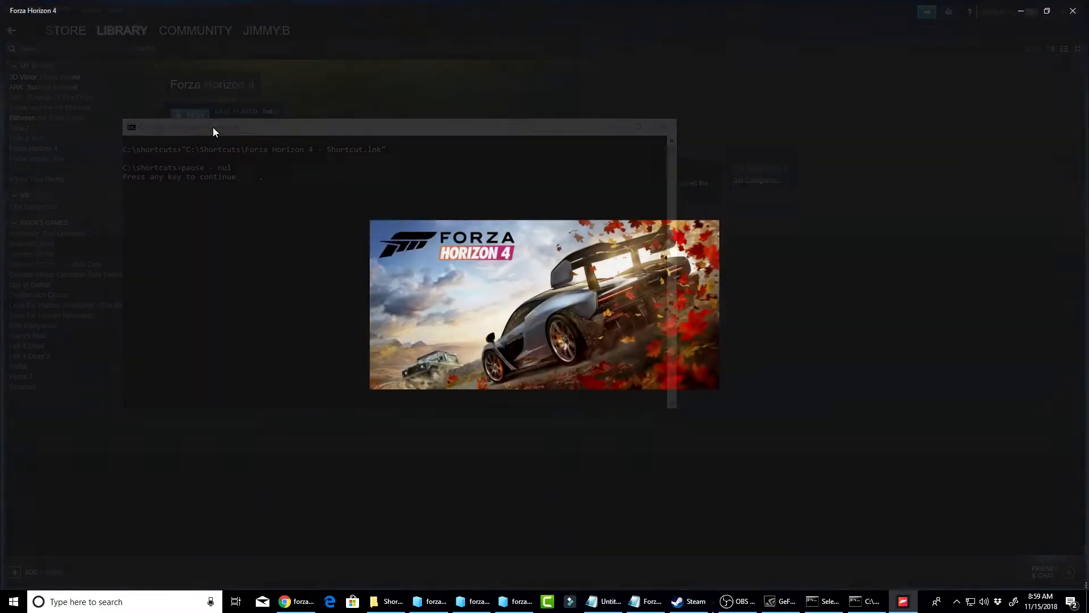
key("enter")
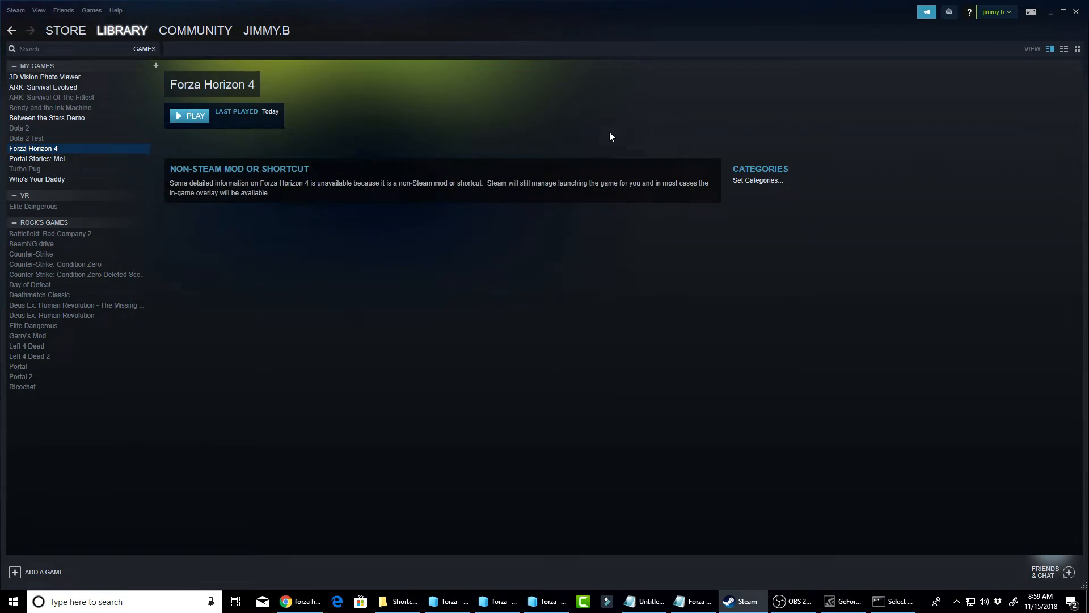
mouse_move(599, 150)
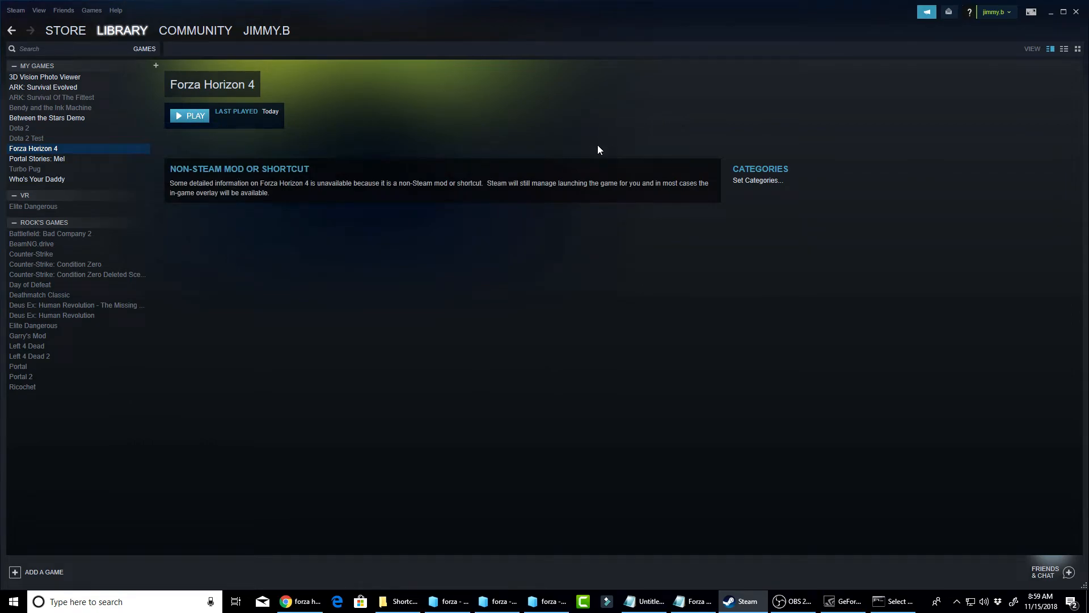
mouse_move(587, 134)
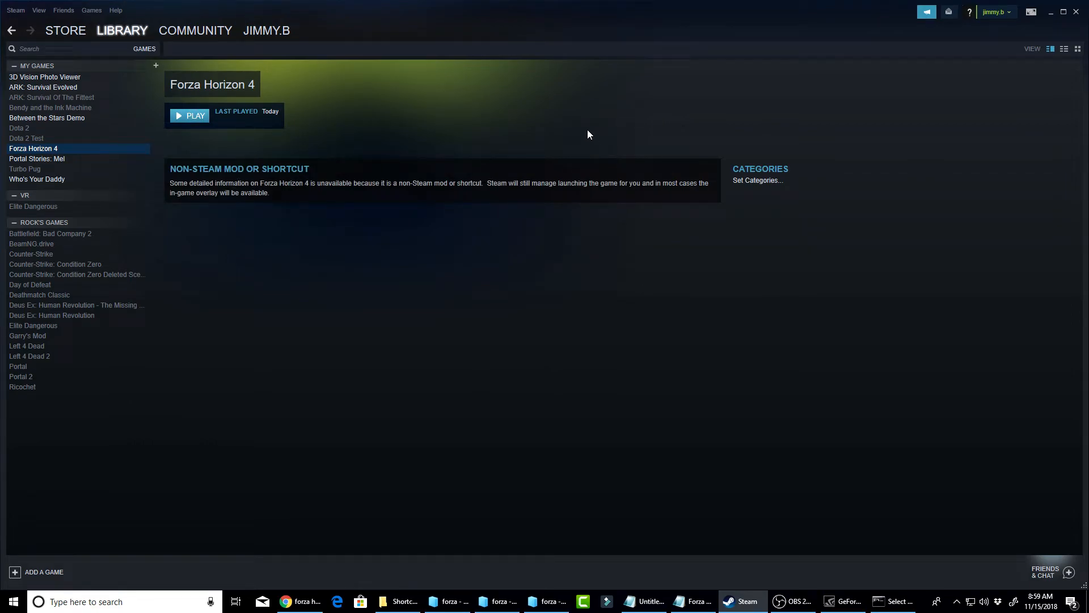
mouse_move(438, 69)
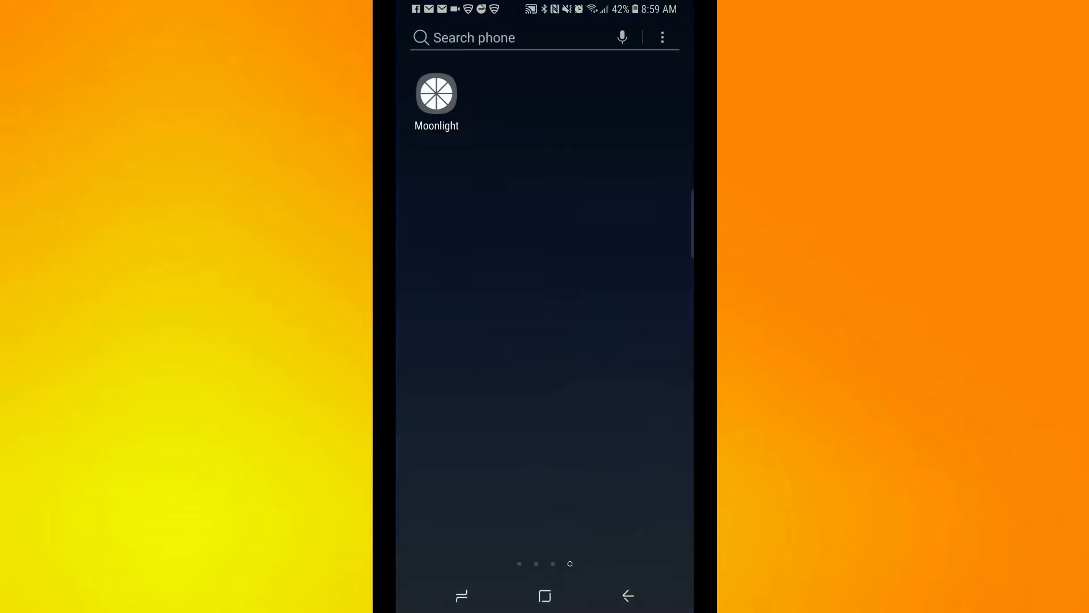
- Connect Moonlight to the PC and start Forza Horizon 4 from Big Picture's Continue playing list
left_click(436, 94)
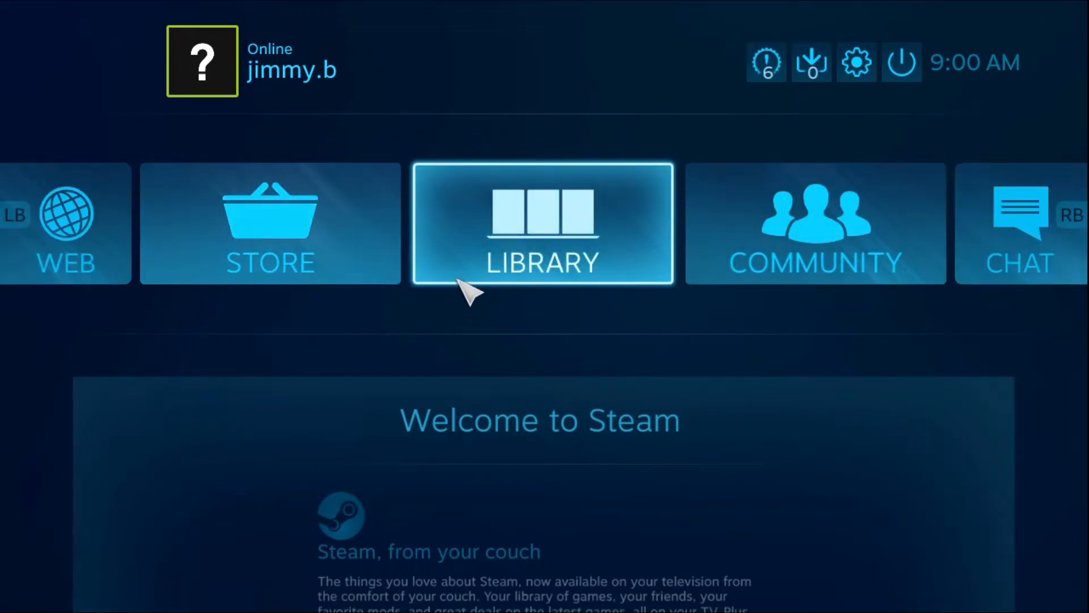
mouse_move(531, 275)
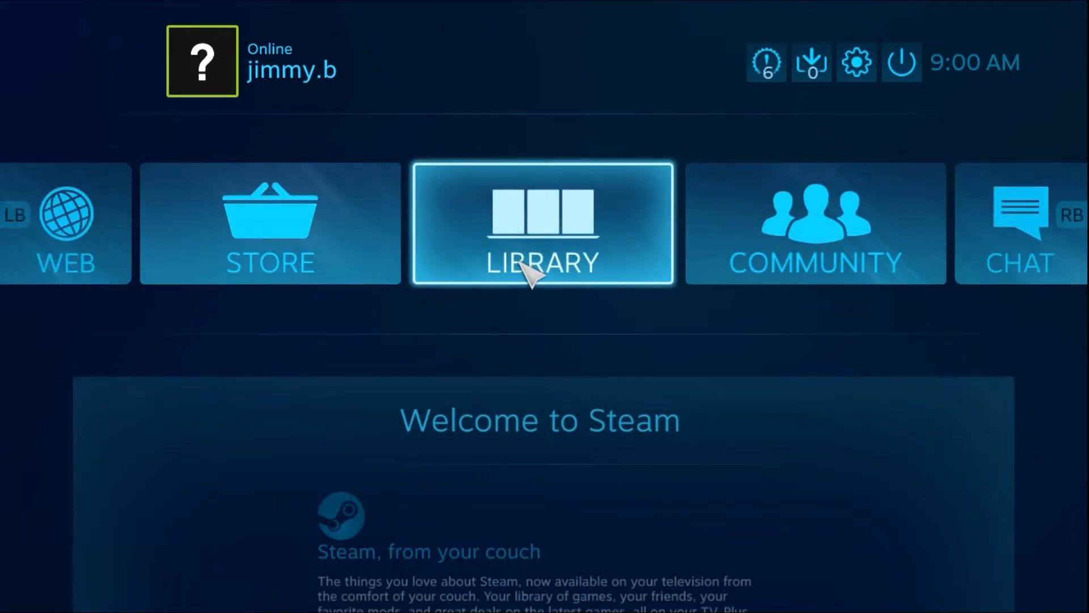
mouse_move(560, 355)
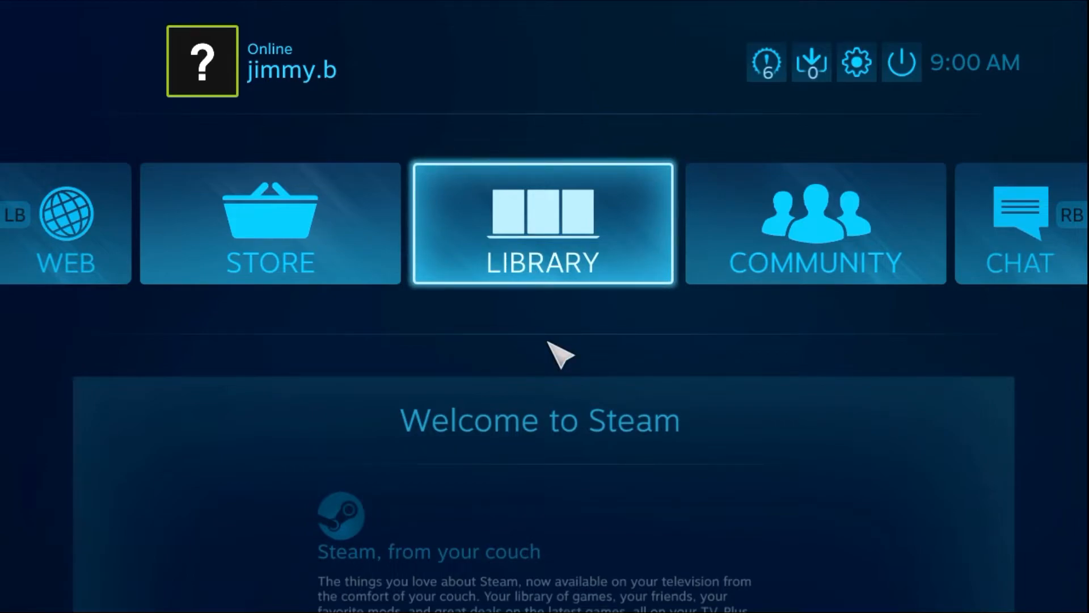
mouse_move(475, 202)
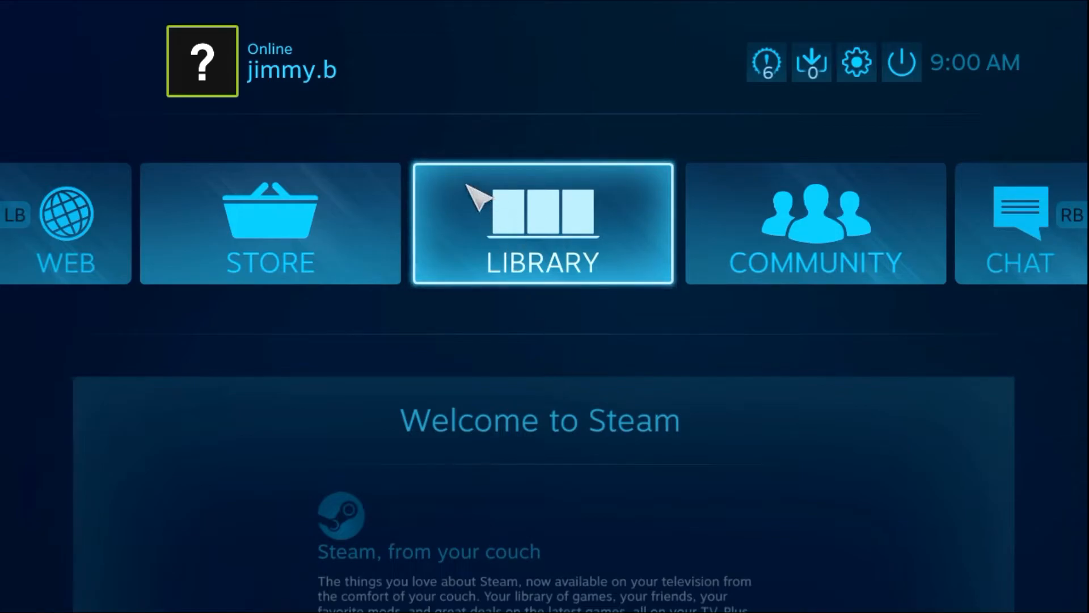
left_click(542, 224)
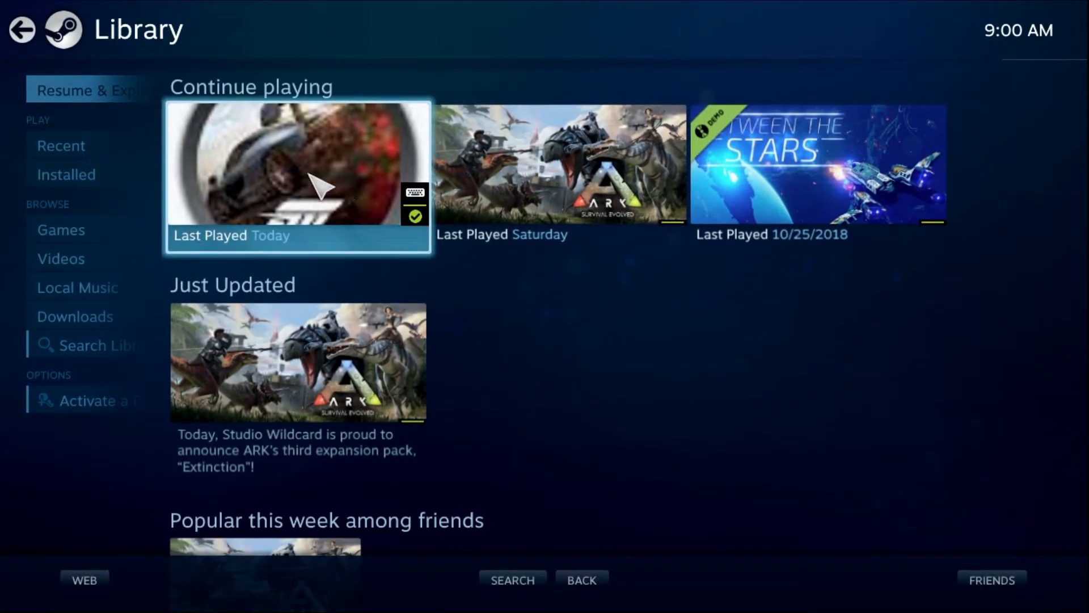
left_click(296, 177)
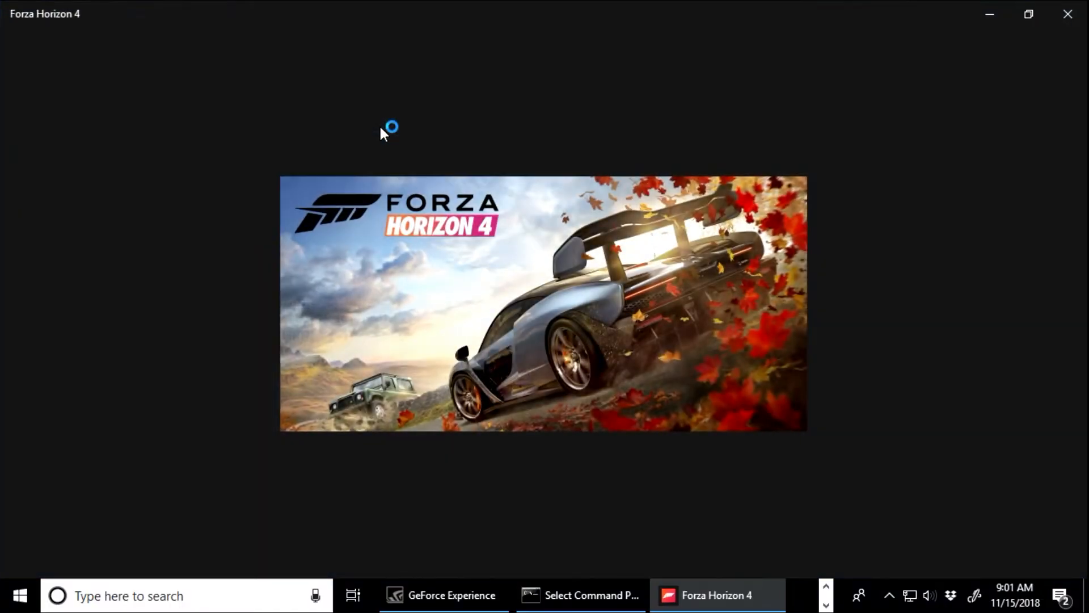
mouse_move(413, 265)
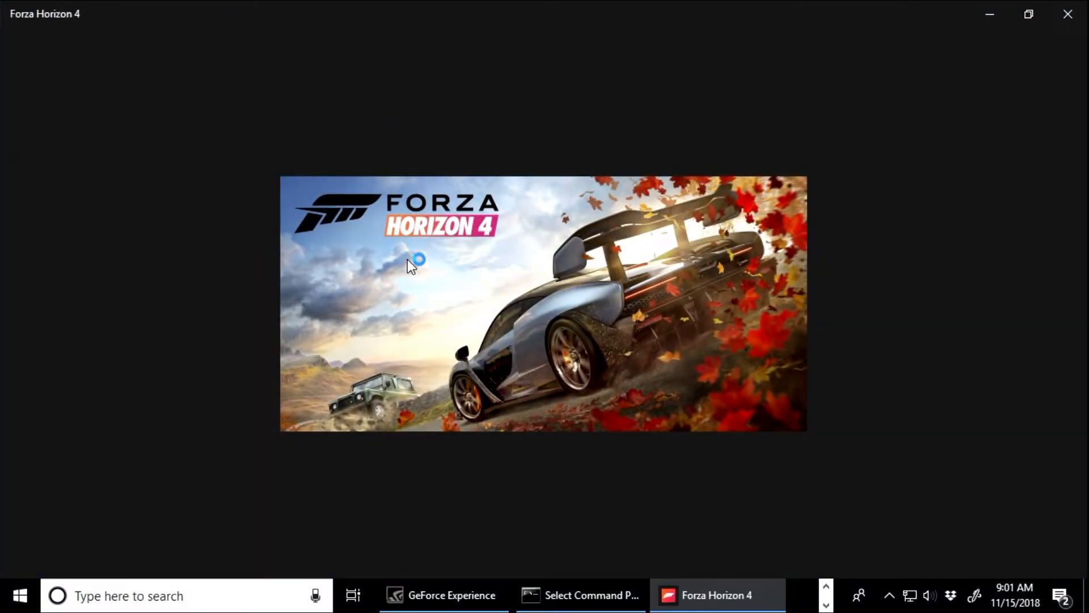